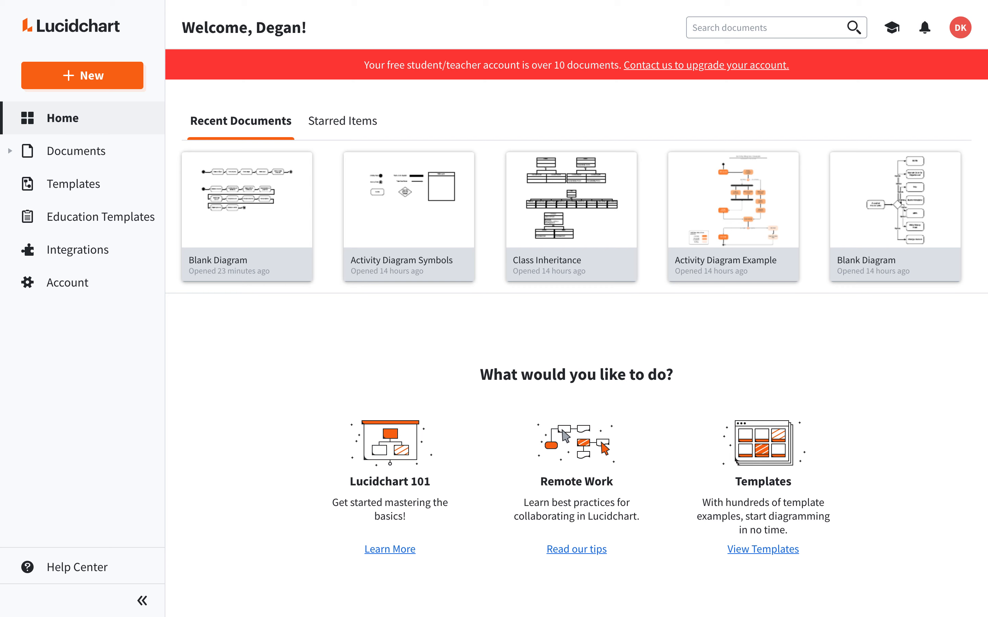
mouse_move(80, 82)
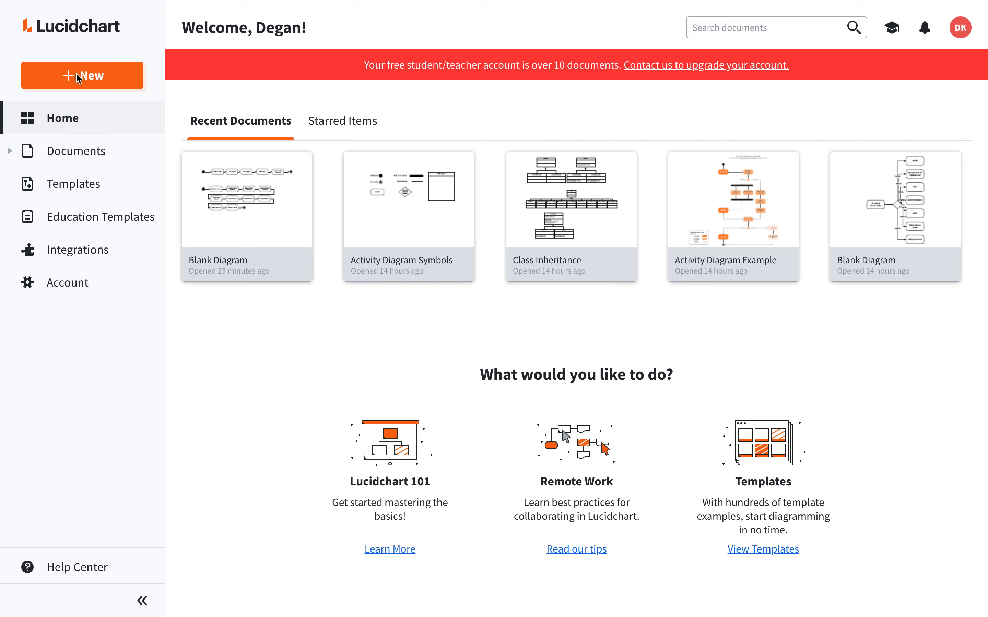
mouse_move(68, 88)
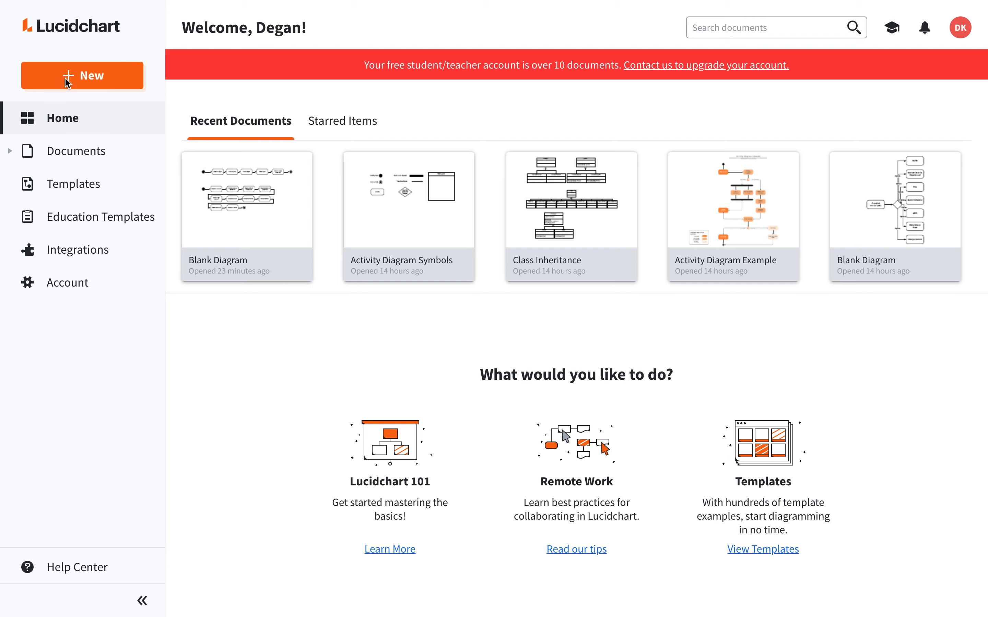
Start a new blank Lucidchart document from the home page's + New menu.
click(83, 76)
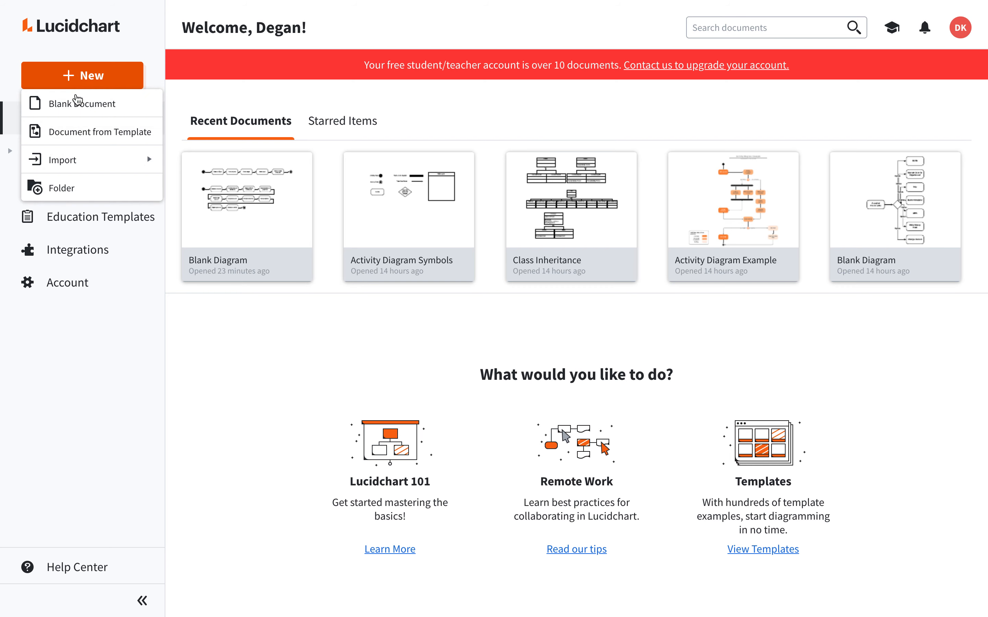
mouse_move(74, 108)
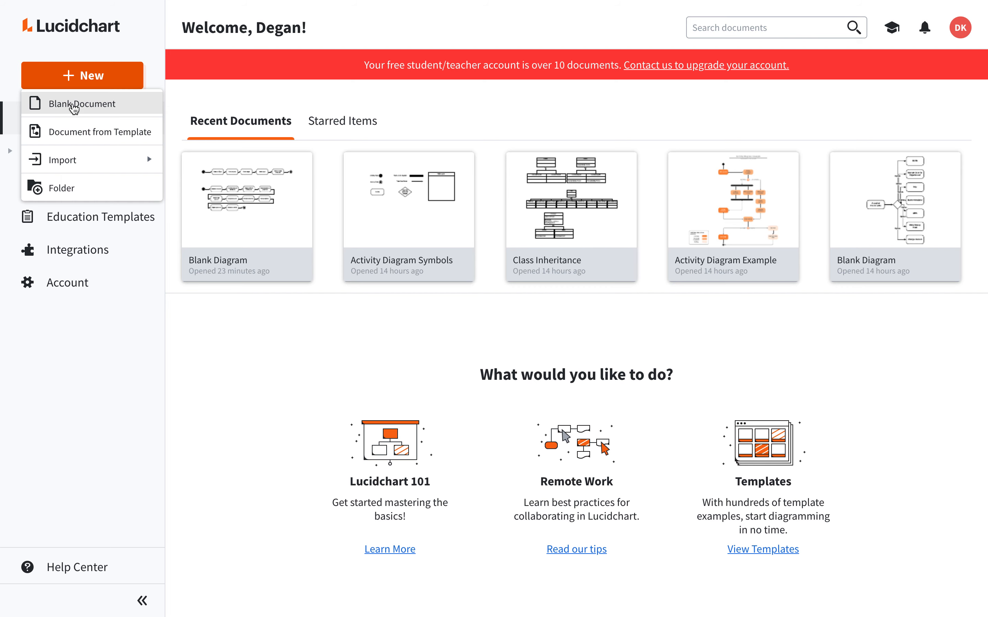
click(81, 103)
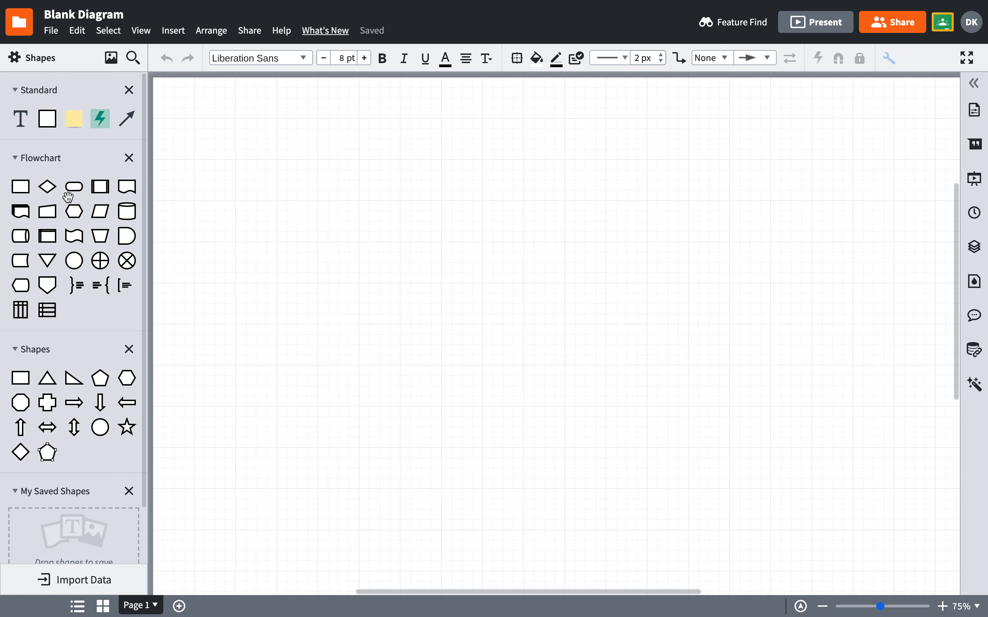
mouse_move(45, 488)
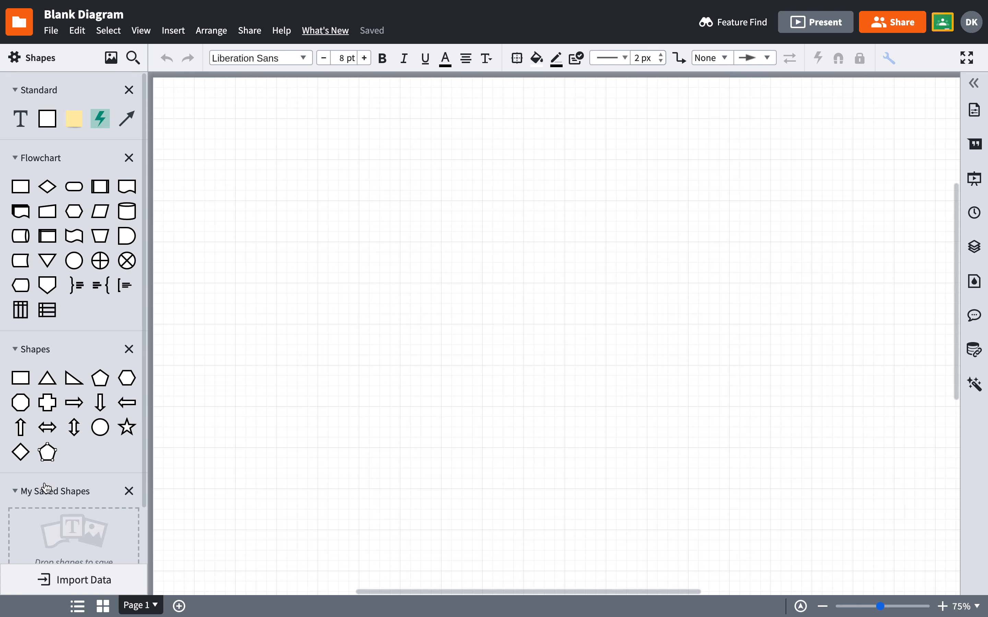
mouse_move(21, 187)
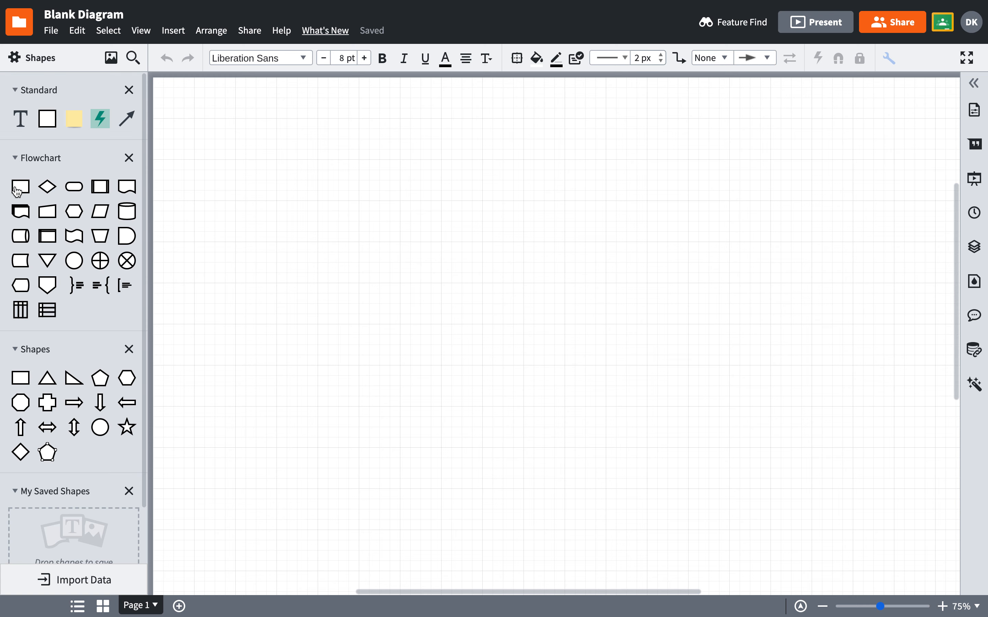
mouse_move(17, 169)
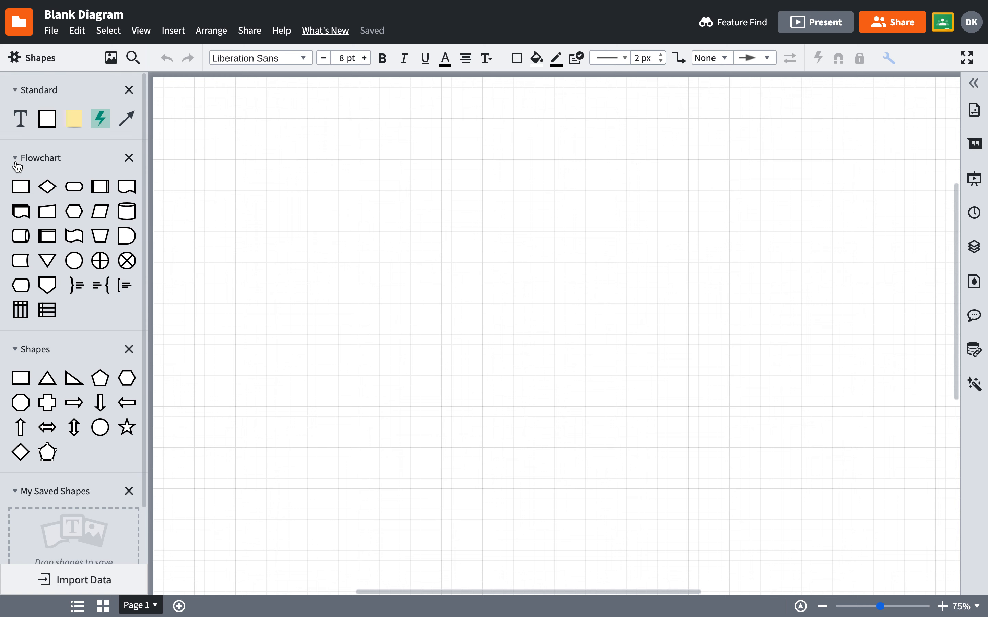
mouse_move(20, 187)
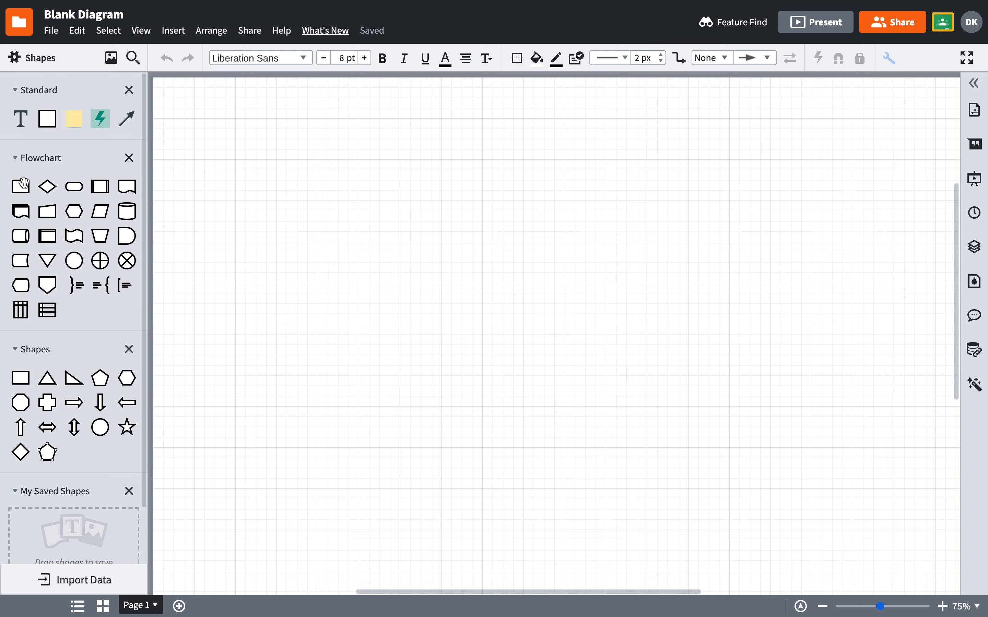
Collapse the Flowchart and basic Shapes groups in the left shape panel.
click(15, 158)
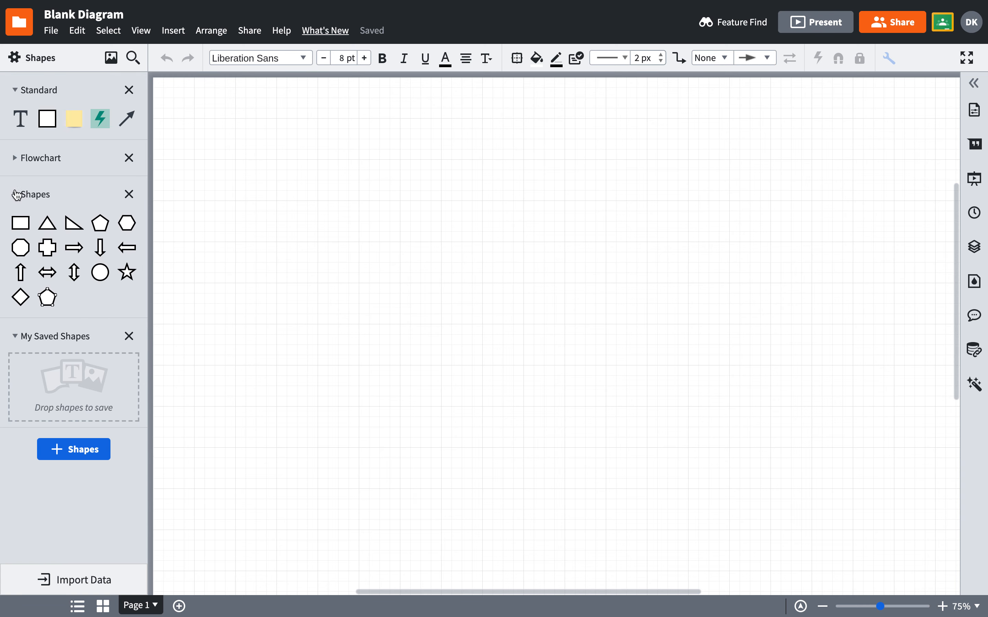
click(15, 195)
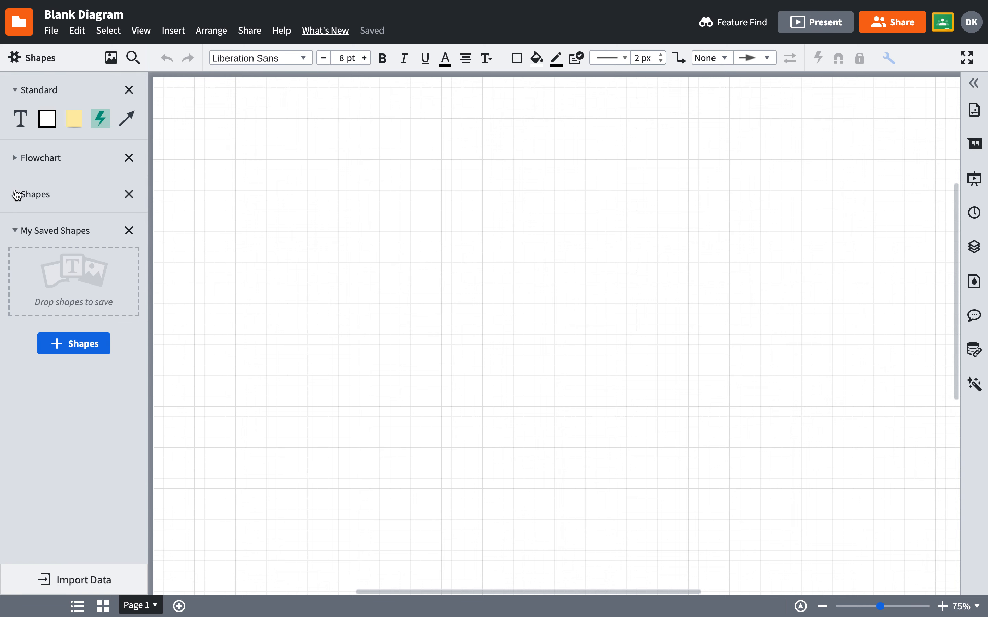
click(15, 194)
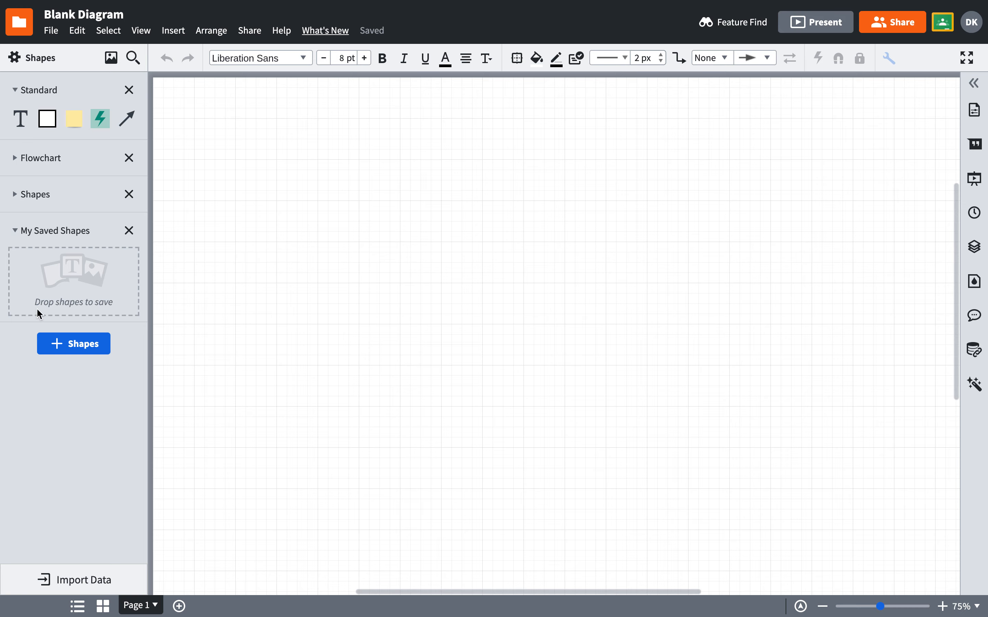
mouse_move(63, 348)
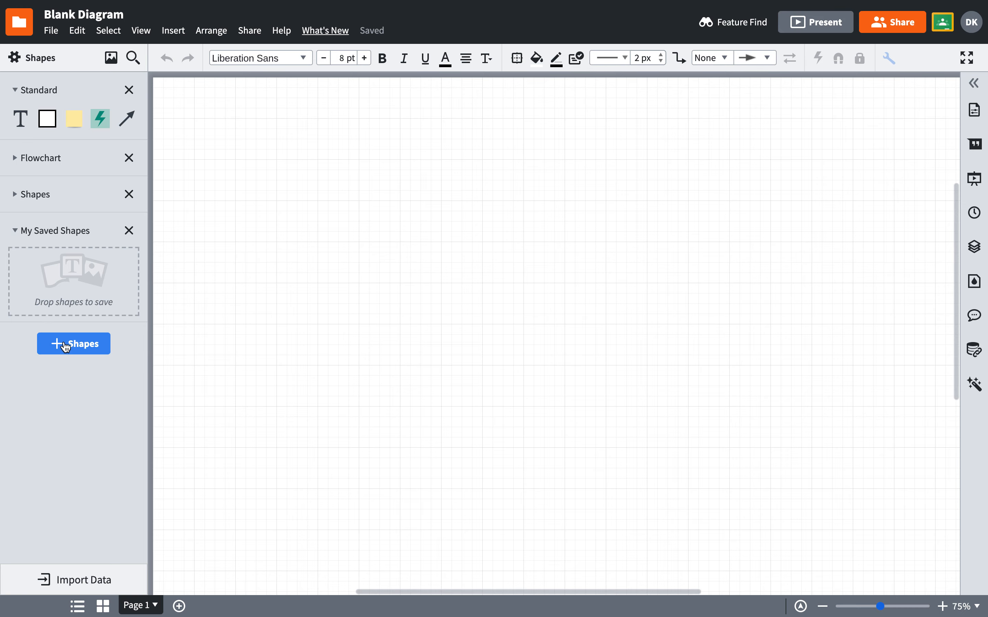
Add the UML State/Activity library from the shape catalogue to the shape panel.
click(73, 344)
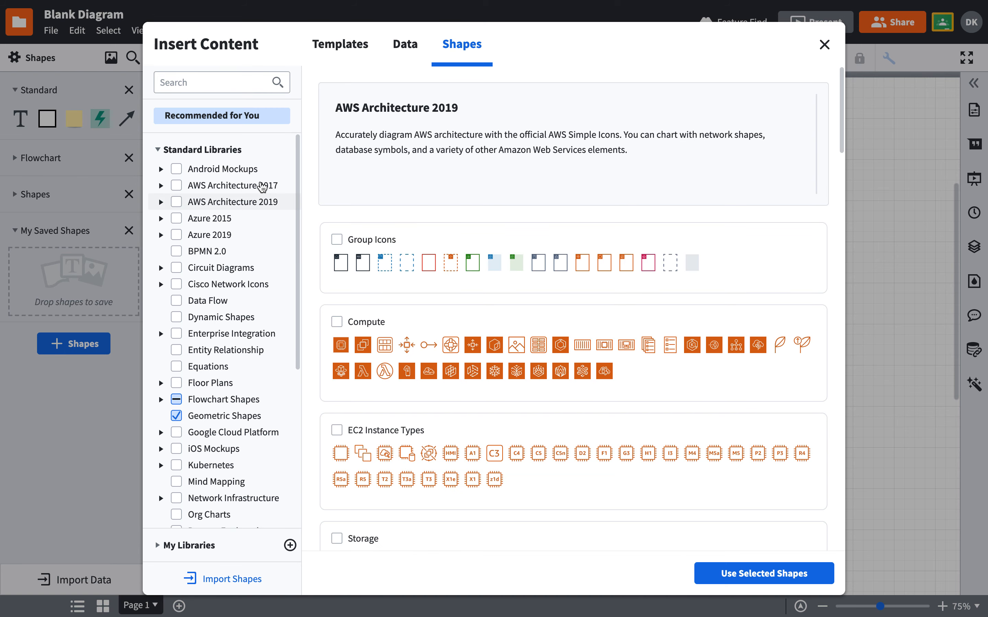
click(221, 116)
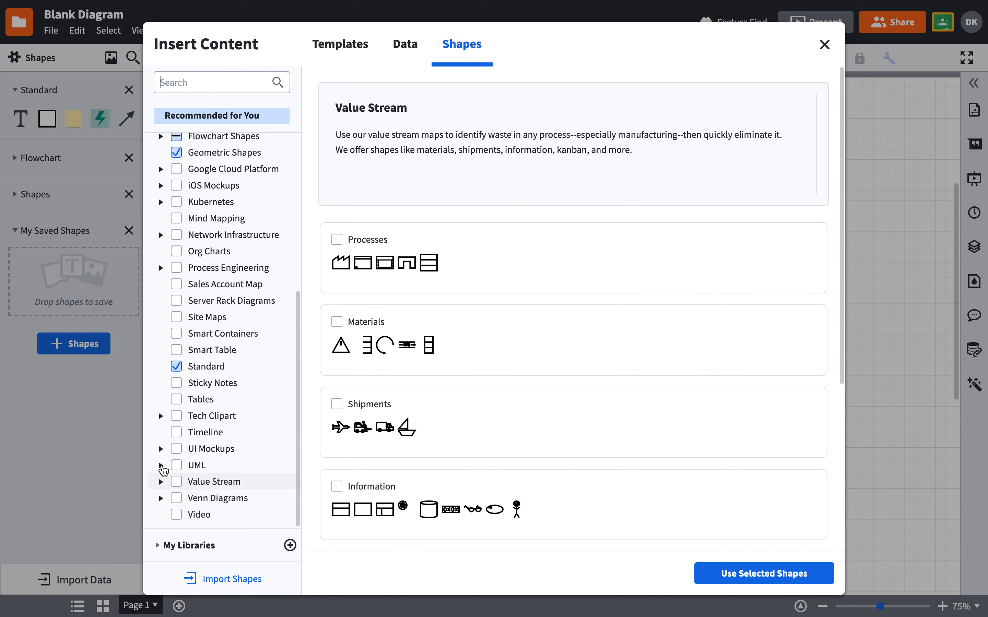
click(160, 465)
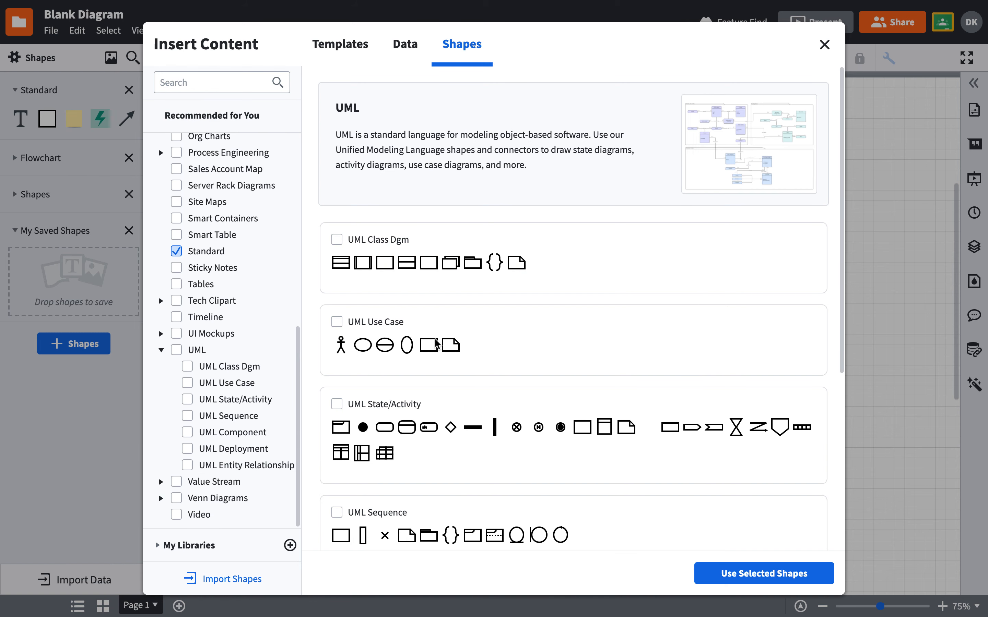
scroll(down, 3)
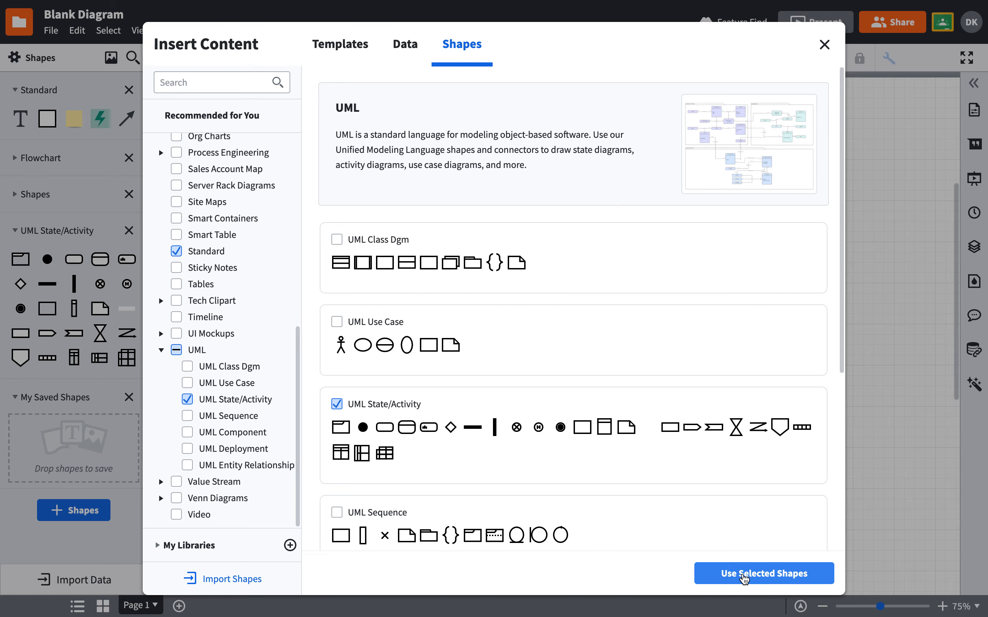
click(763, 573)
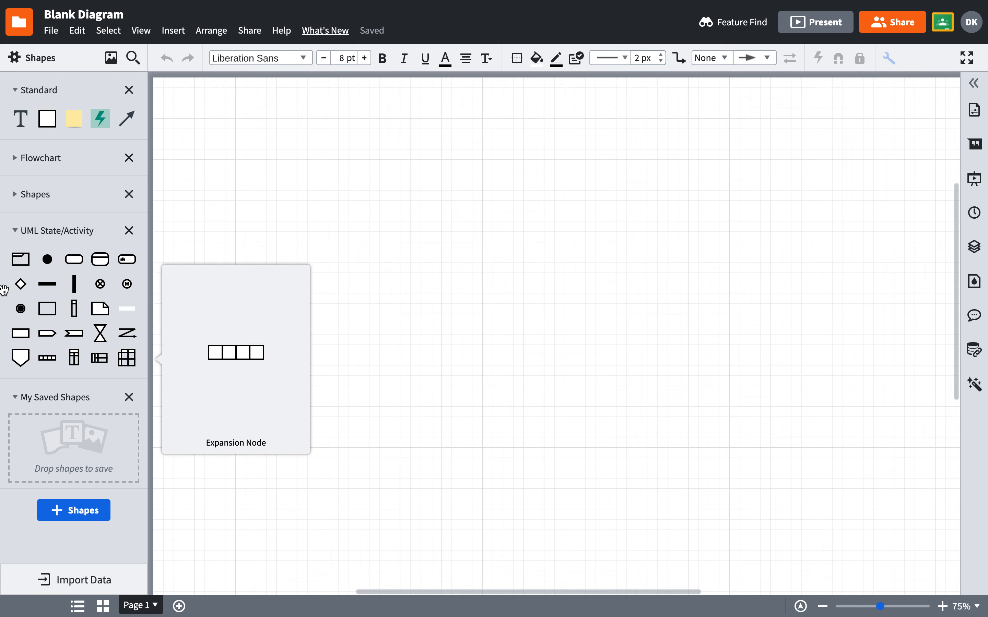
mouse_move(55, 252)
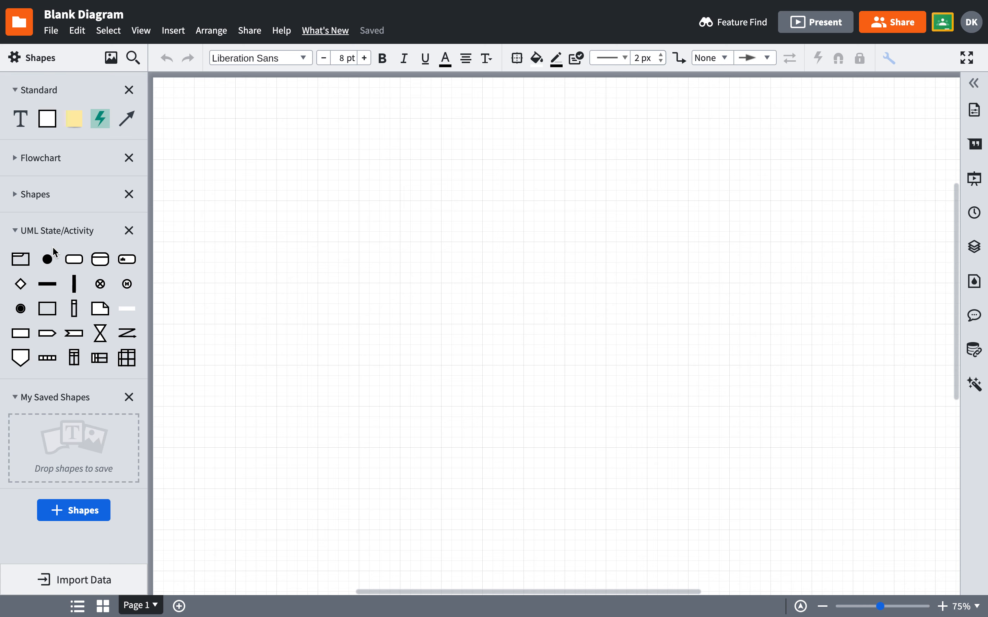
mouse_move(47, 259)
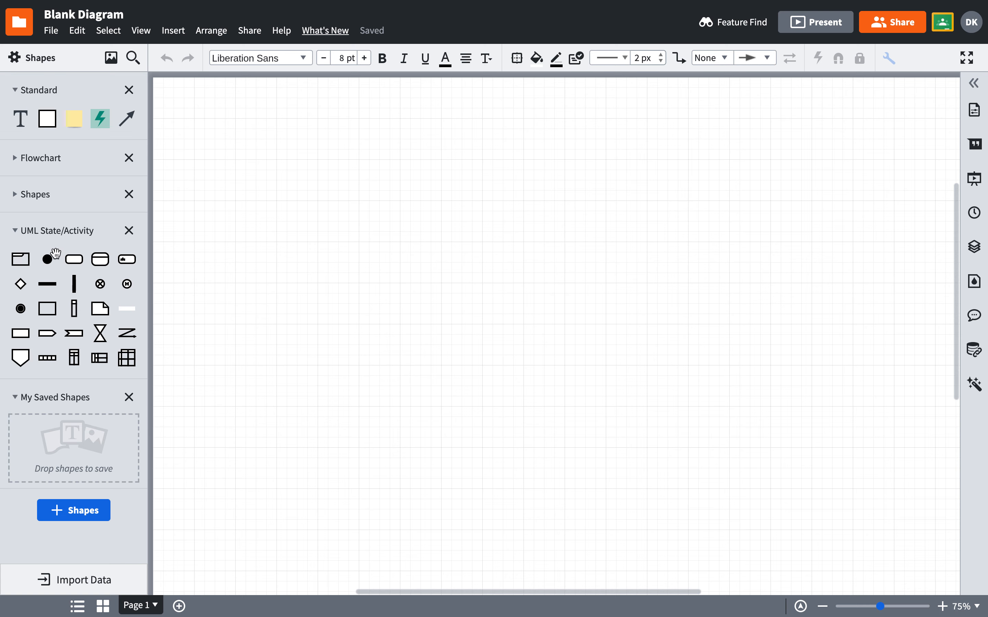
mouse_move(67, 245)
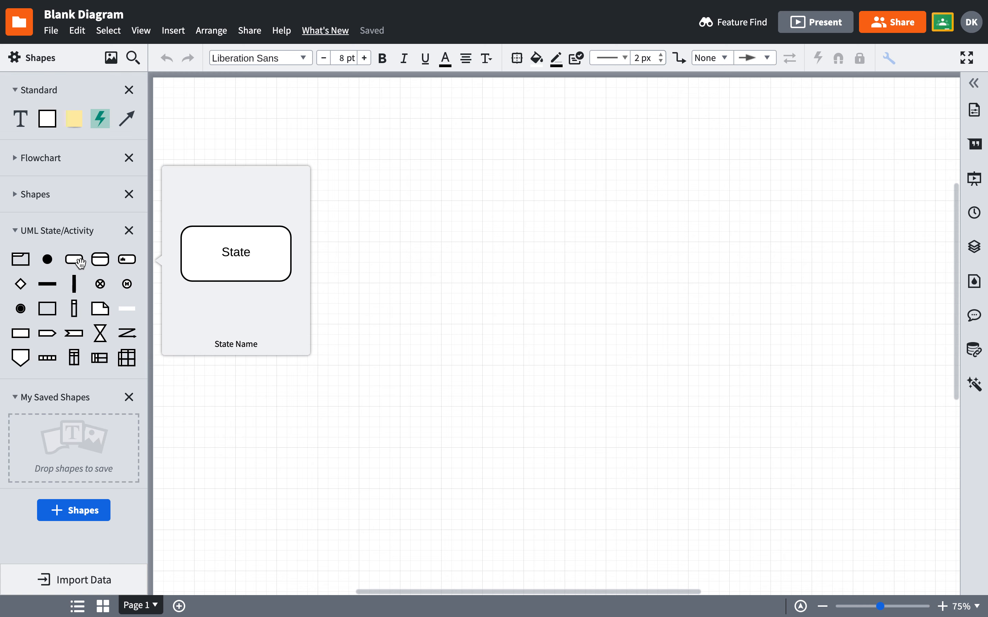
mouse_move(73, 260)
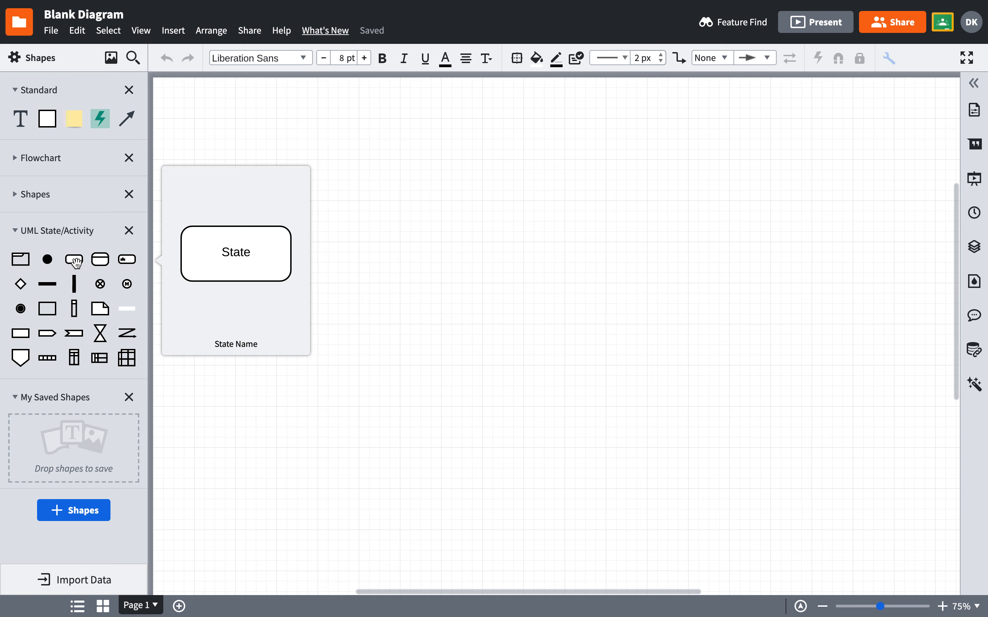
mouse_move(60, 275)
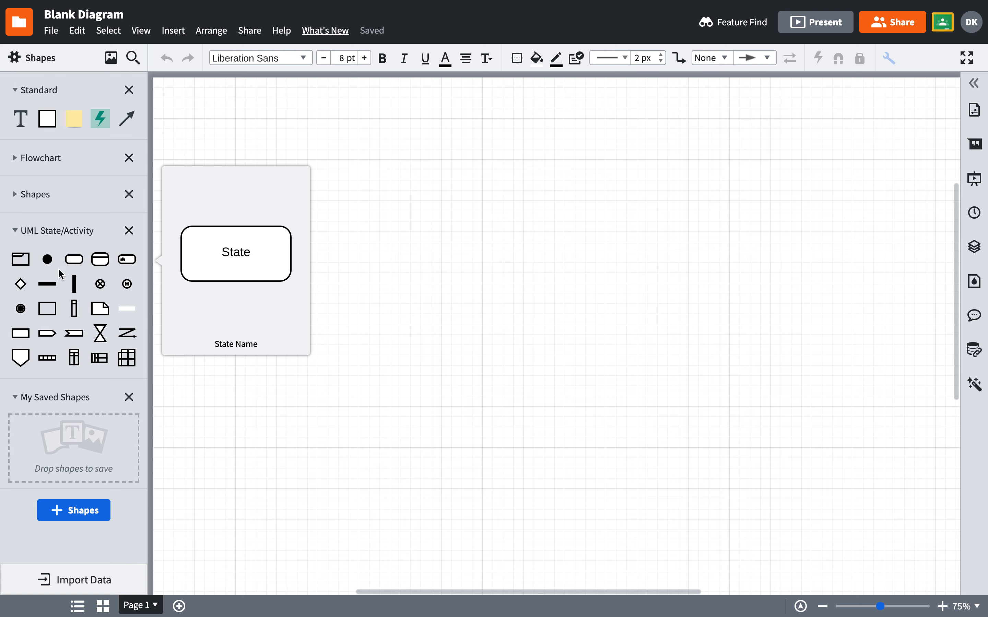
mouse_move(21, 284)
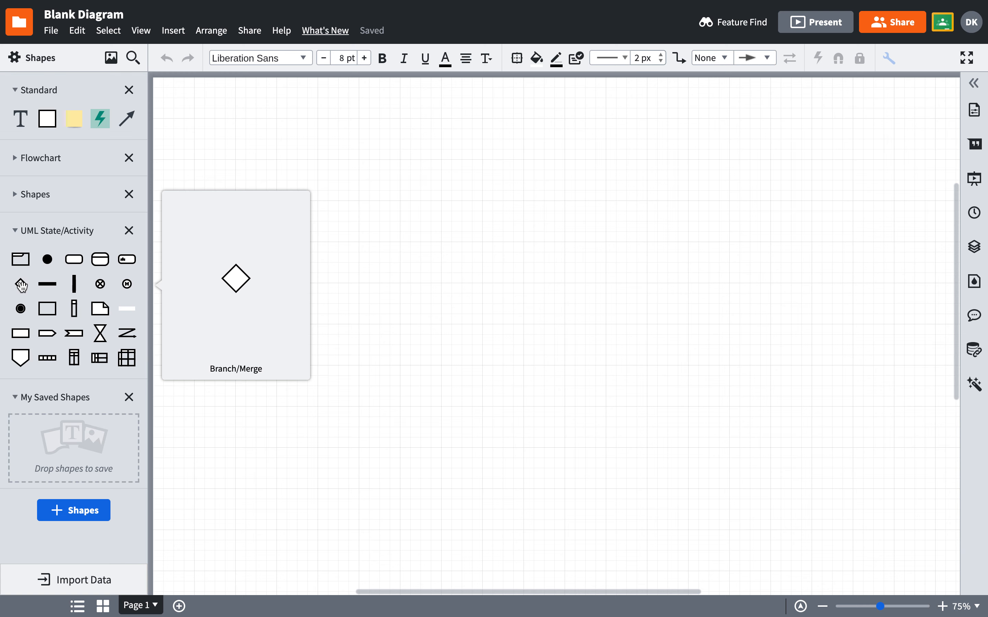
mouse_move(47, 284)
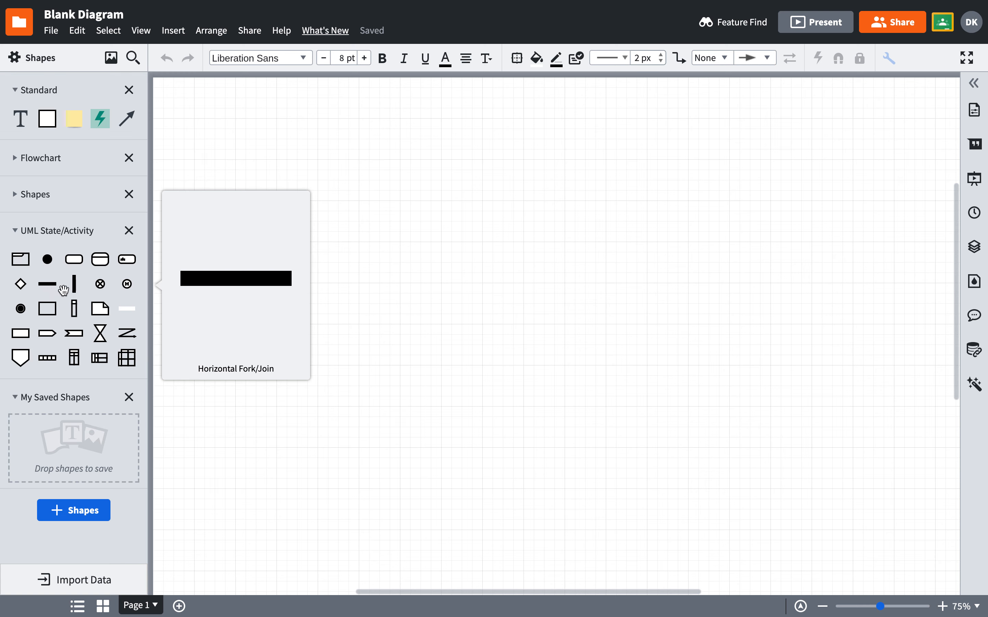
mouse_move(72, 314)
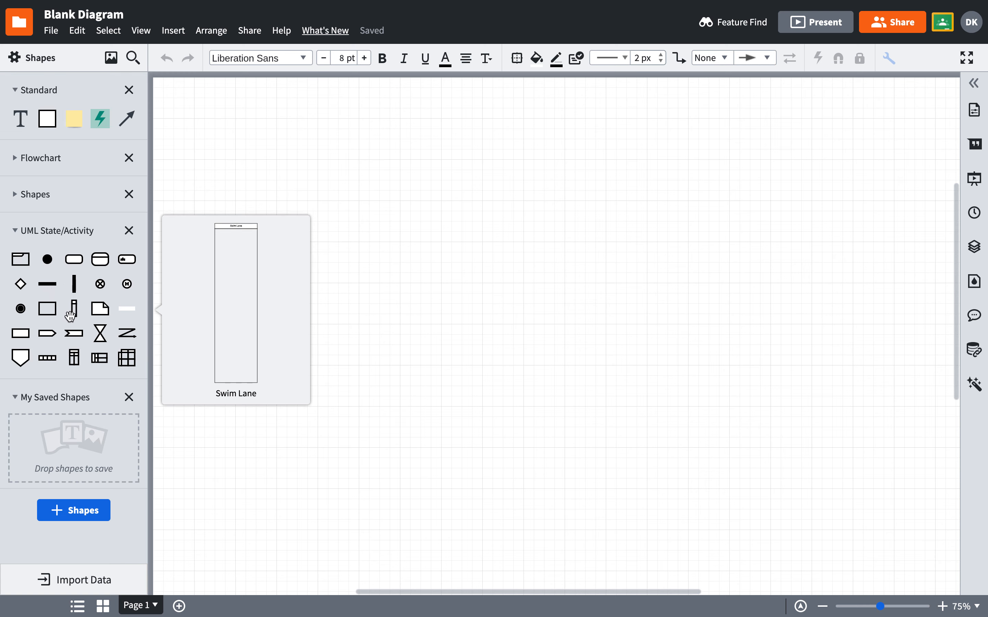
mouse_move(74, 317)
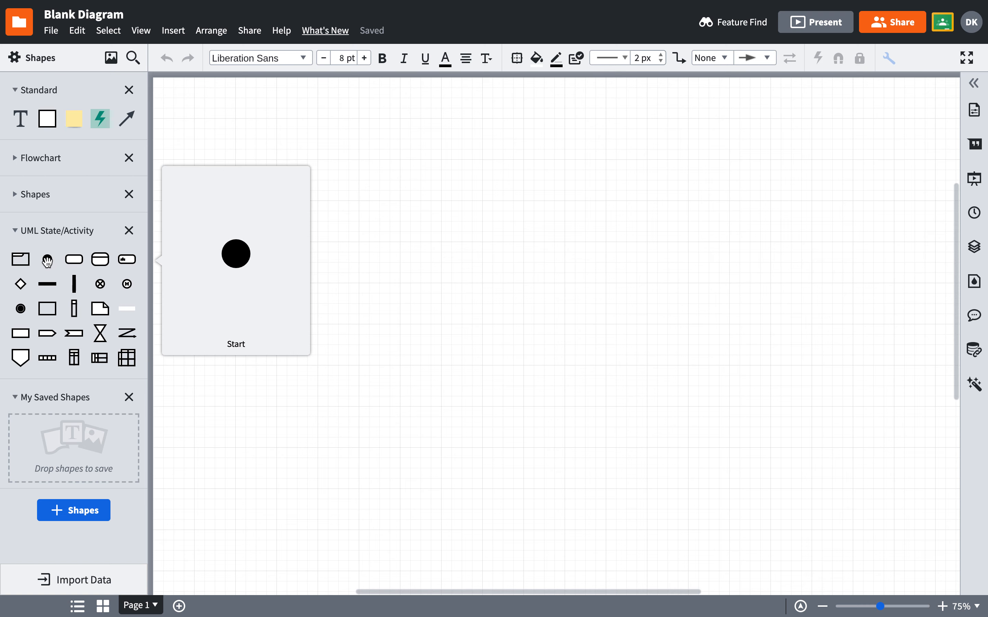
mouse_move(47, 260)
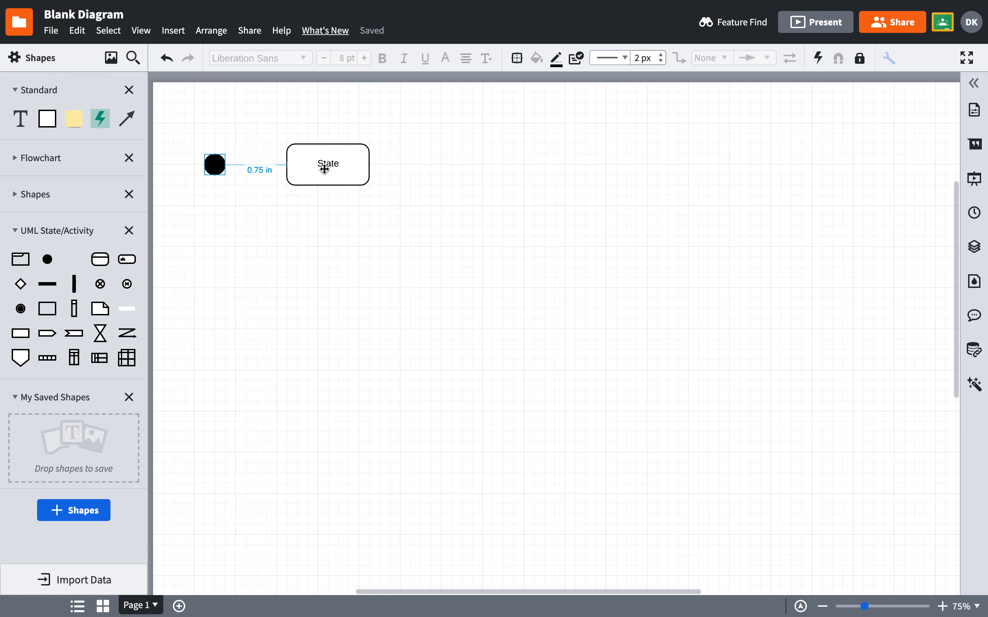
Position the first State box by the start node and add more State boxes to its right.
drag(328, 165, 318, 164)
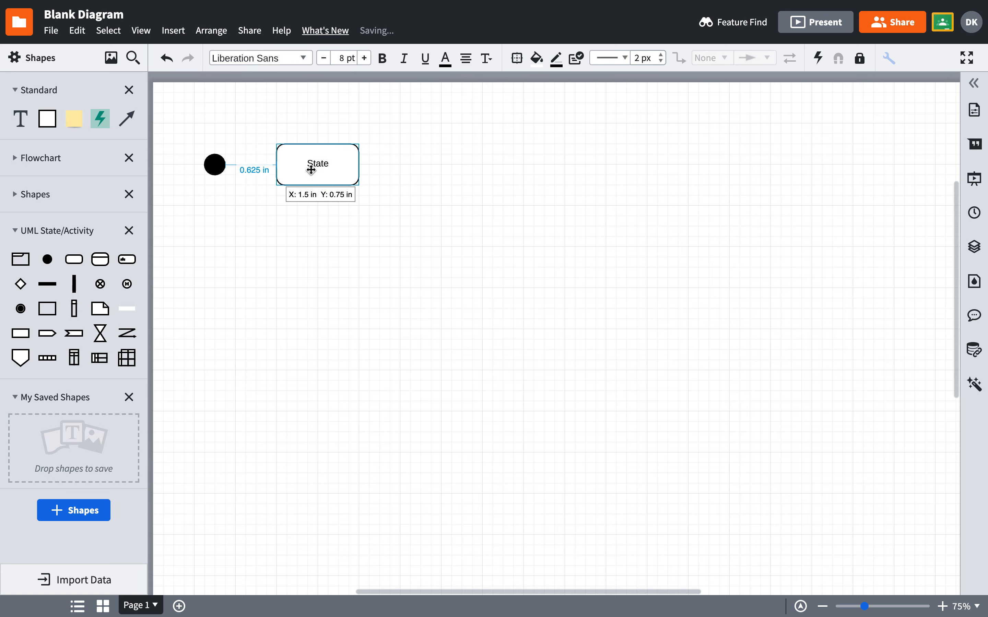
click(317, 165)
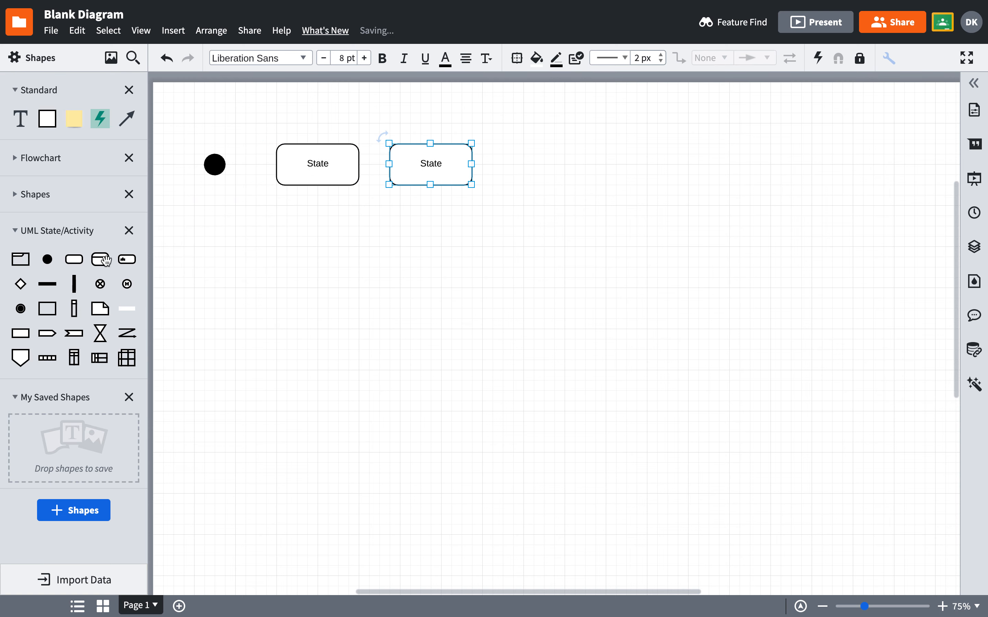
drag(430, 164, 554, 165)
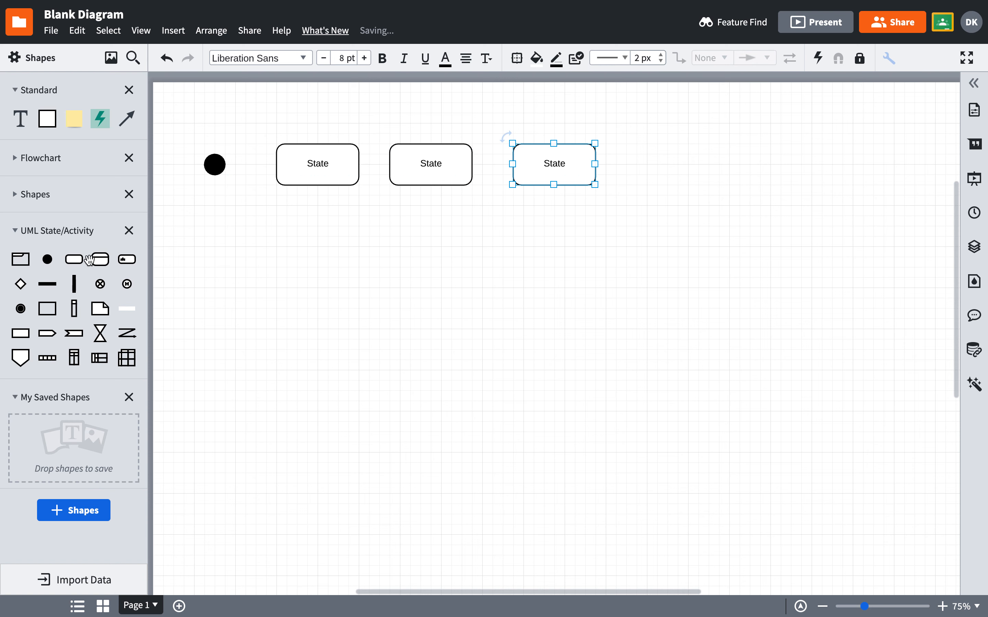
drag(553, 165, 667, 165)
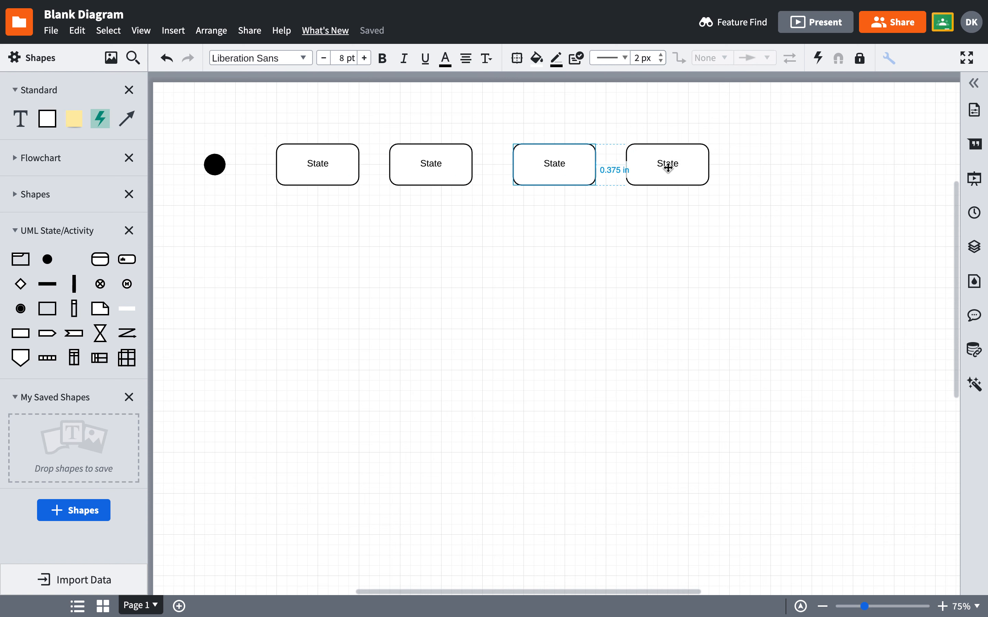
Finish the row of five State boxes, aligned, and clear the selection.
drag(667, 164, 513, 194)
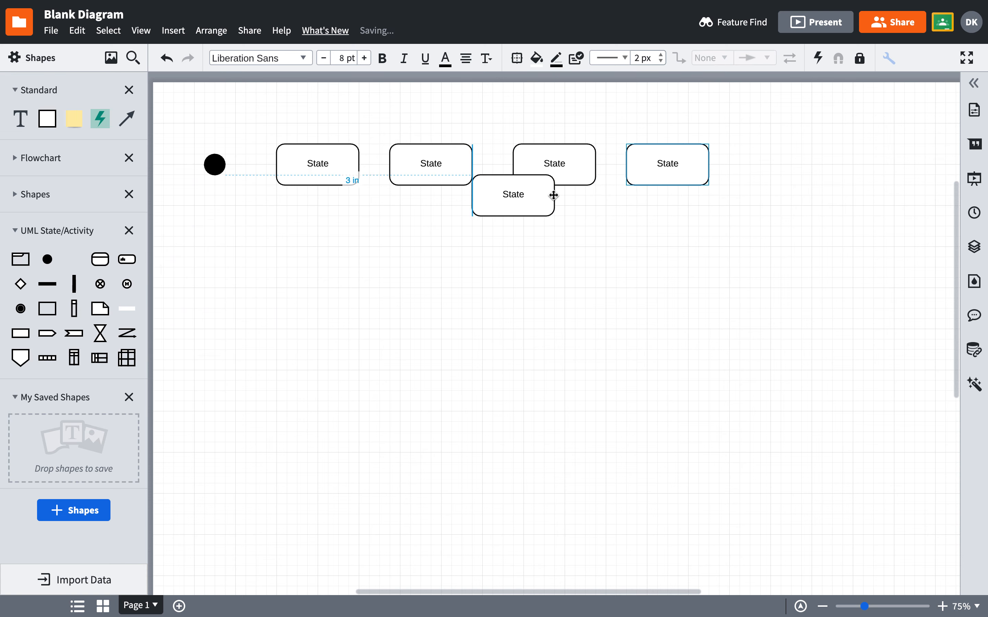
drag(513, 195, 779, 164)
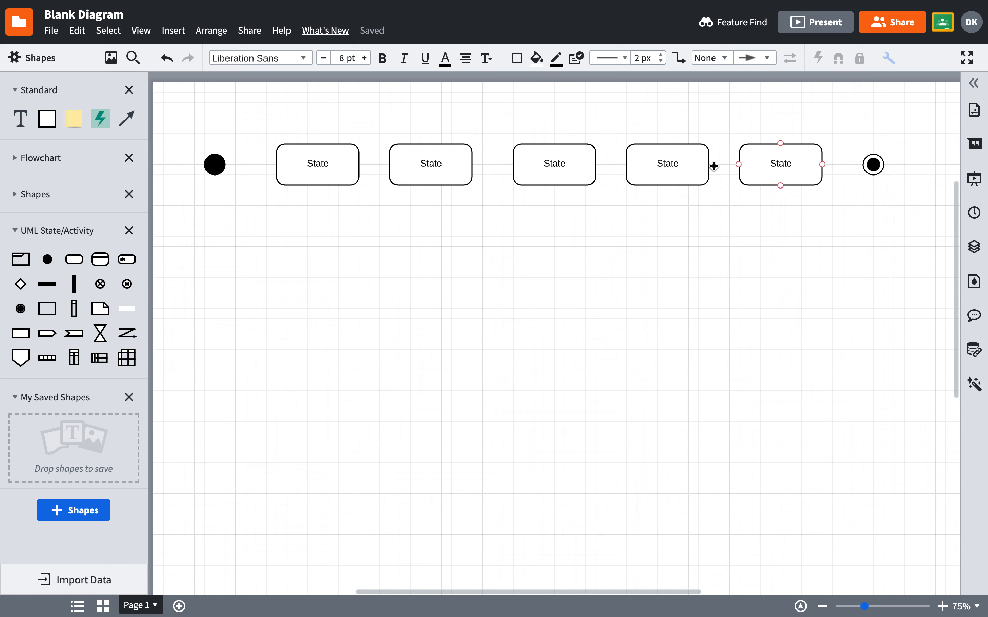
click(431, 165)
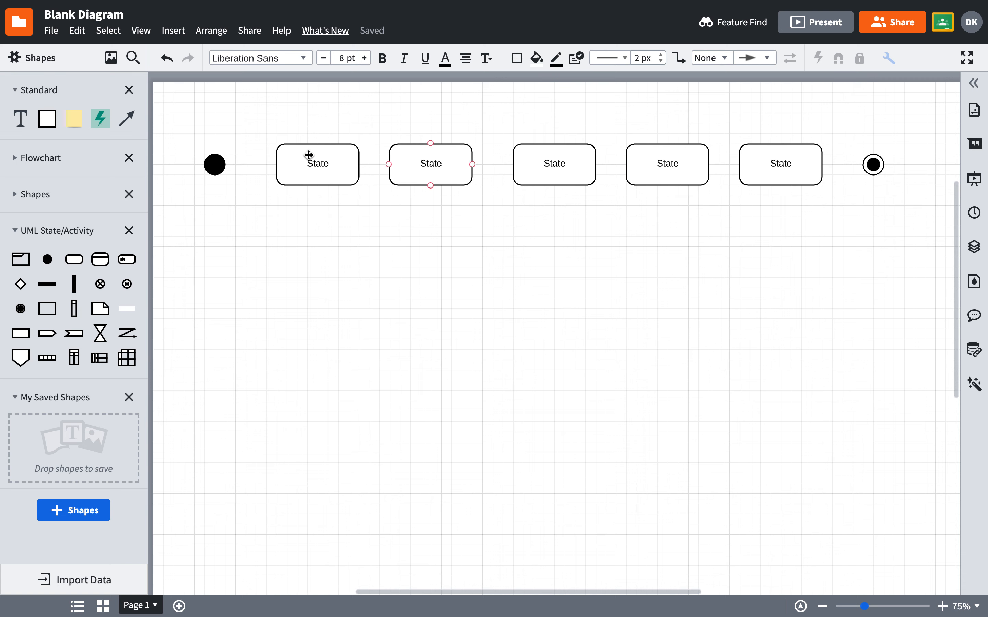
click(317, 164)
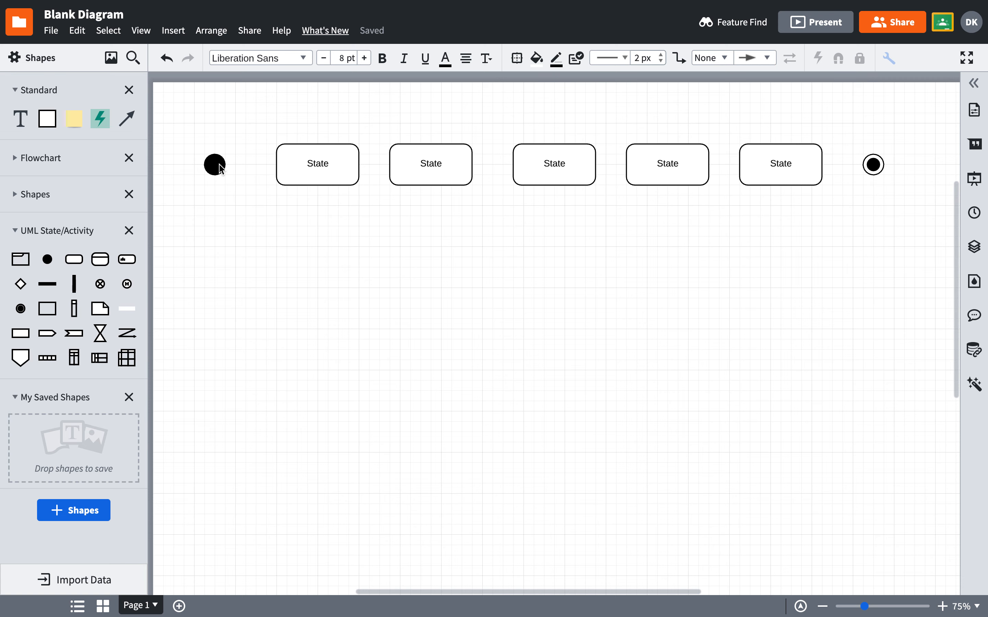
Chain arrows from the start node through the State boxes toward the end node.
click(214, 164)
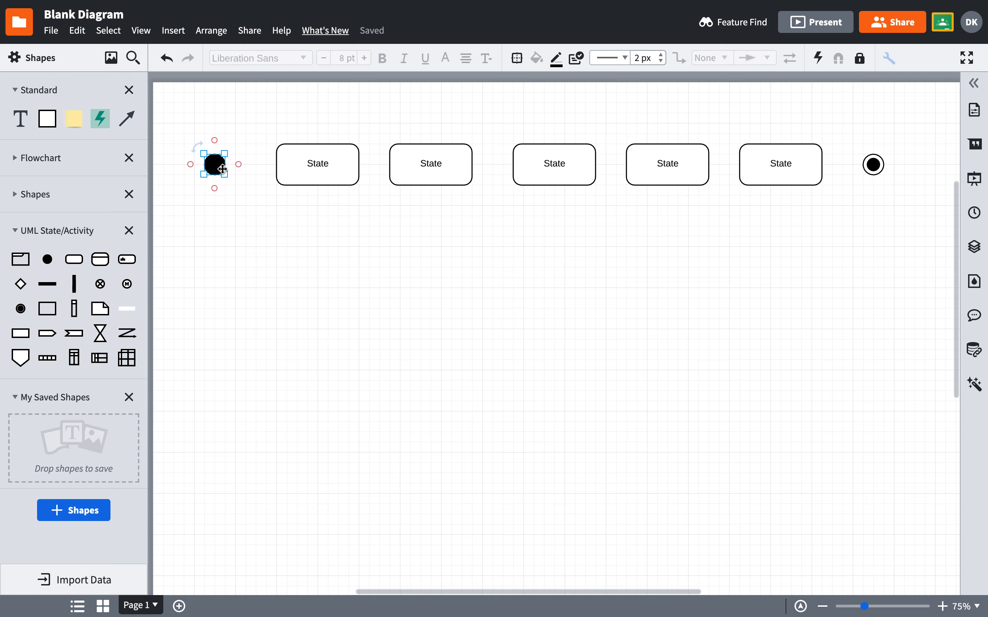
mouse_move(236, 181)
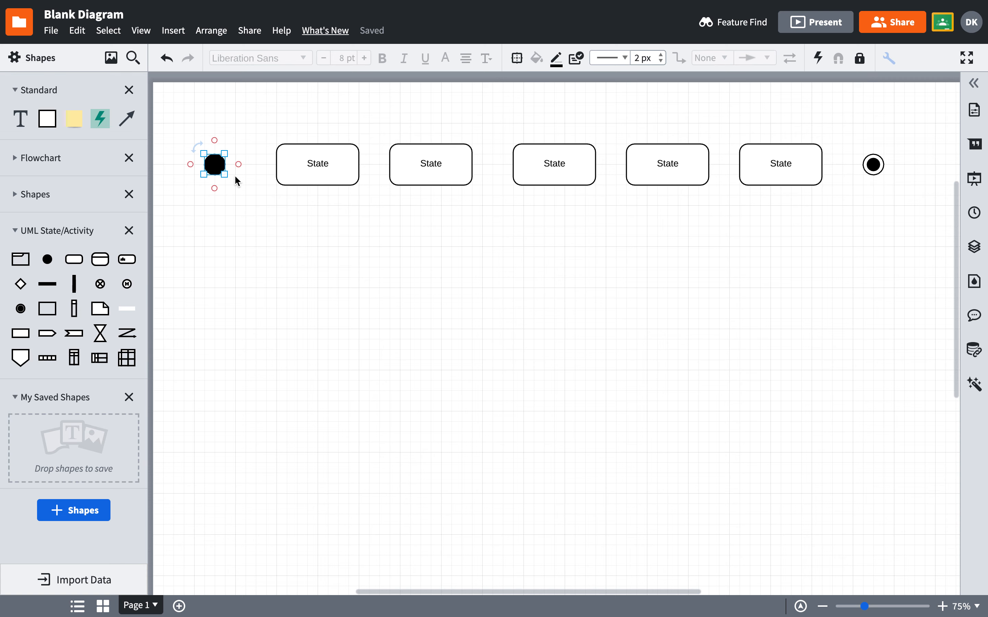
mouse_move(238, 164)
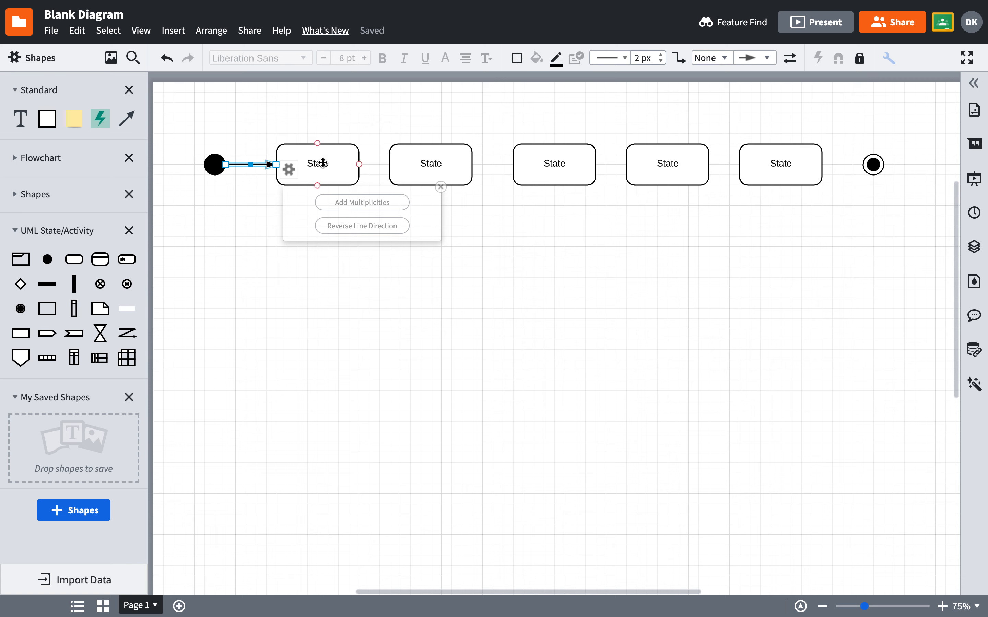
click(317, 163)
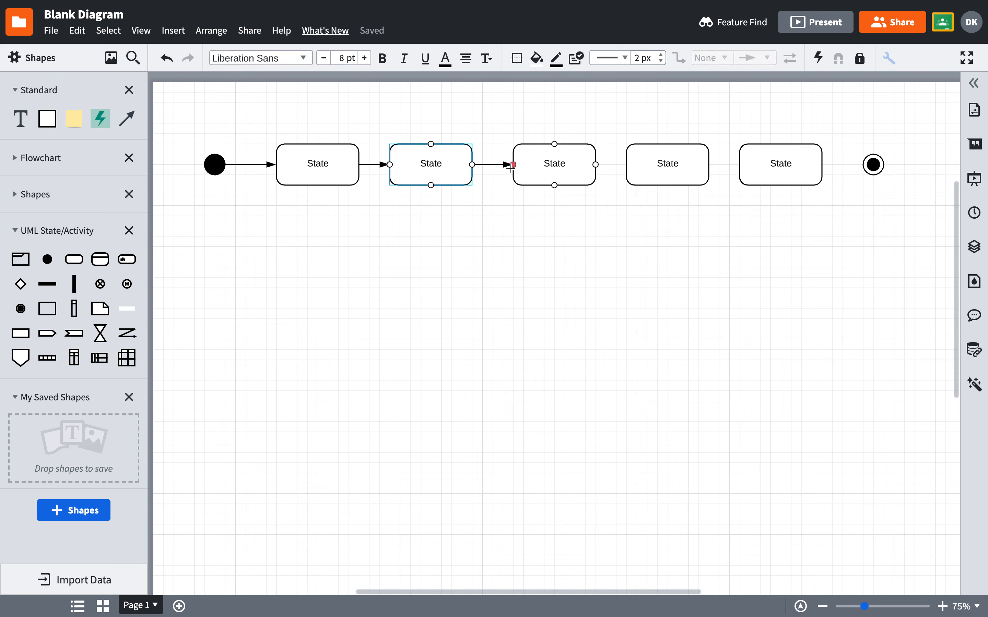
click(493, 164)
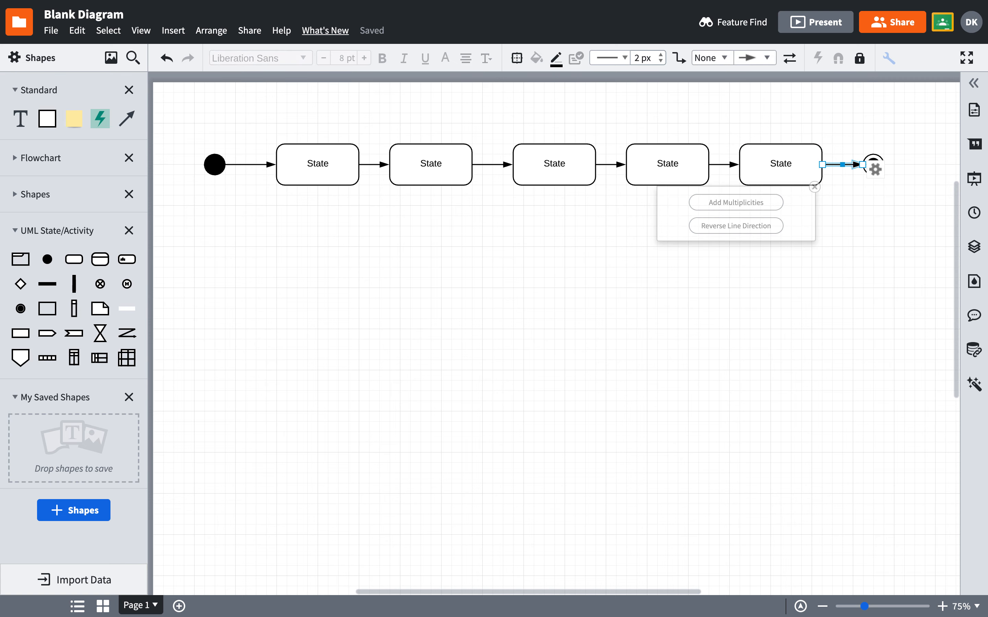
mouse_move(315, 162)
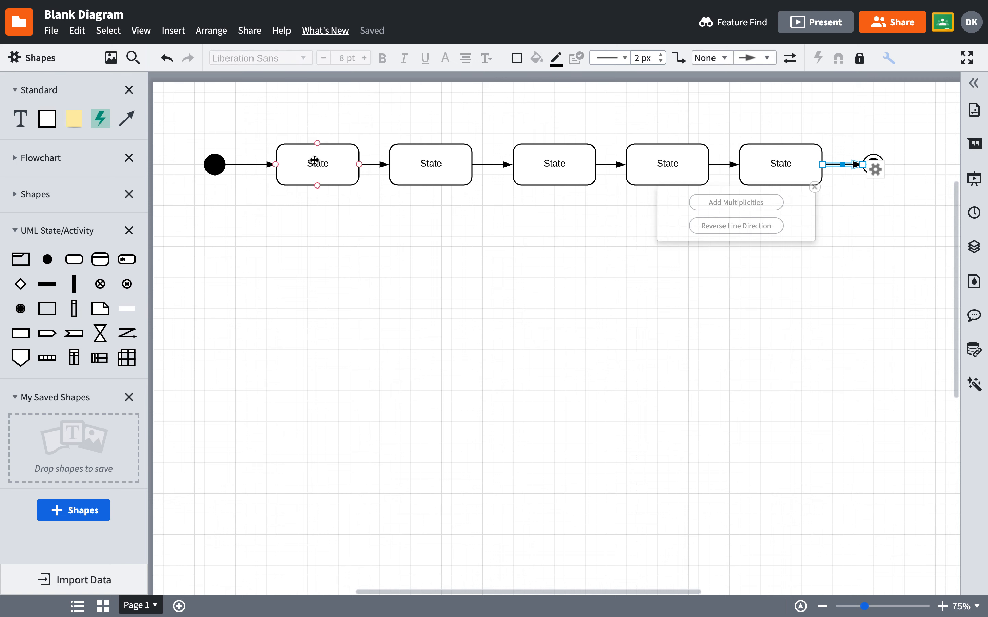
mouse_move(311, 165)
text(RE)
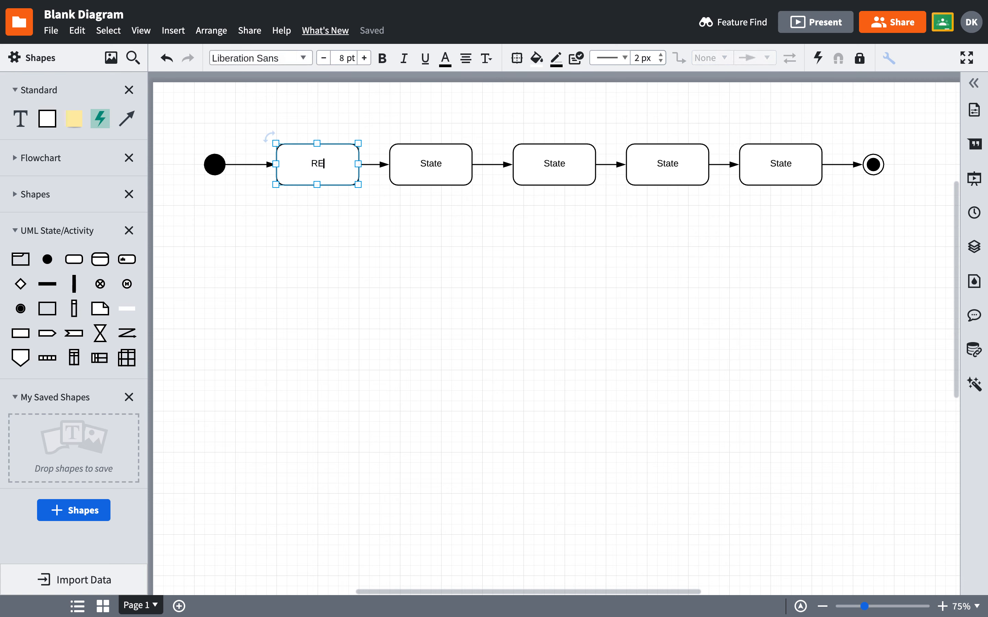
Label the first two boxes 'Remove eggs from fridge' and 'Pre-heat pan'.
text(move eggs)
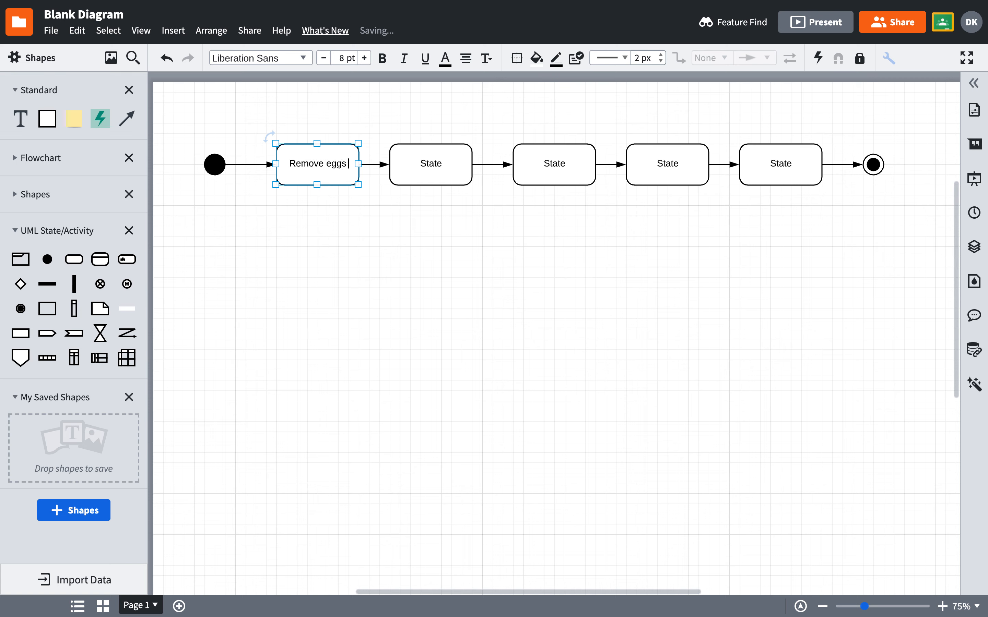
text(from frid)
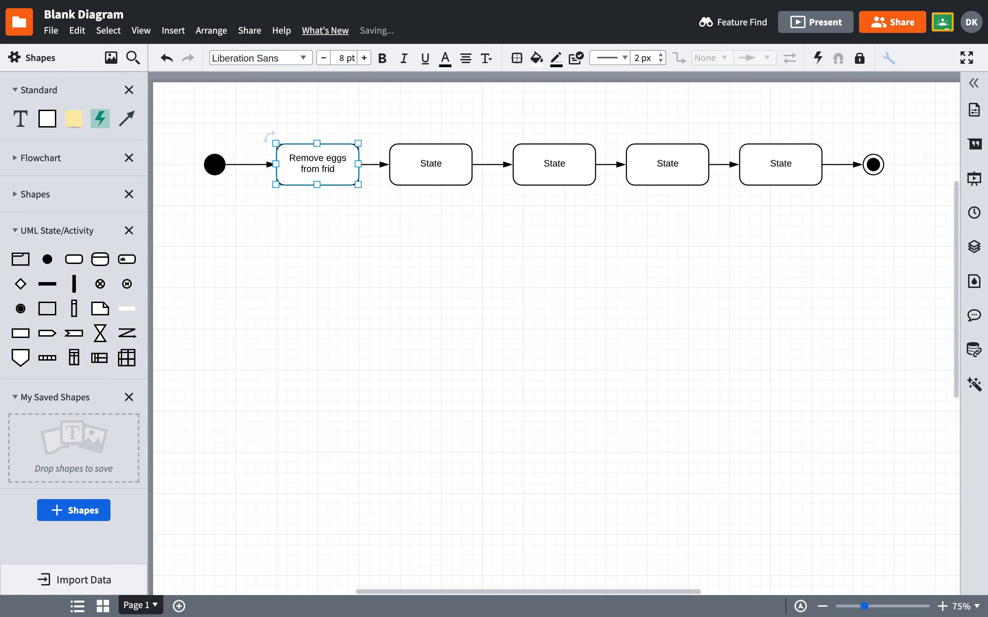
click(430, 163)
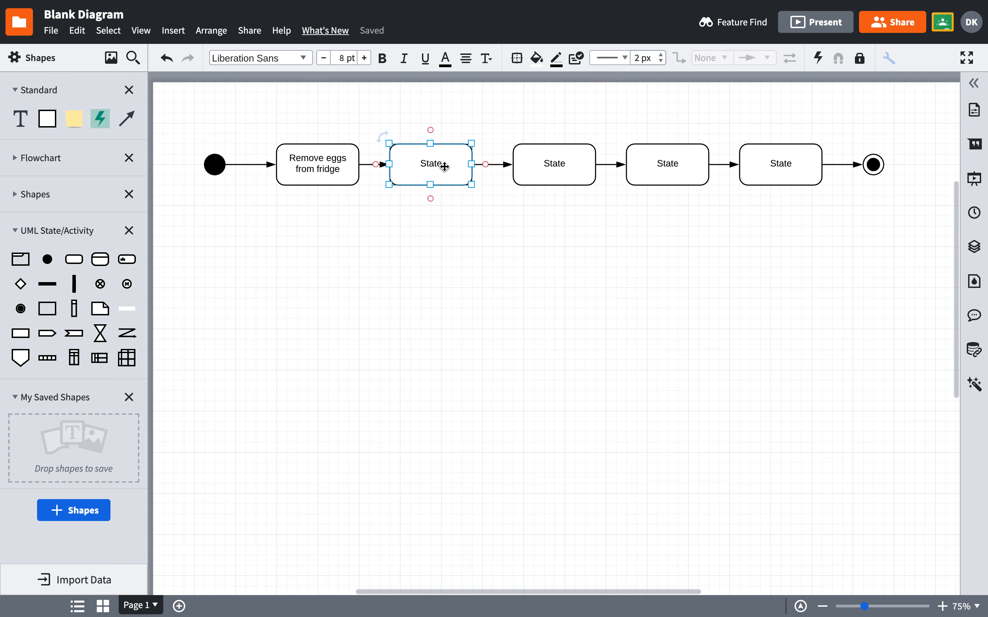
text(Pl)
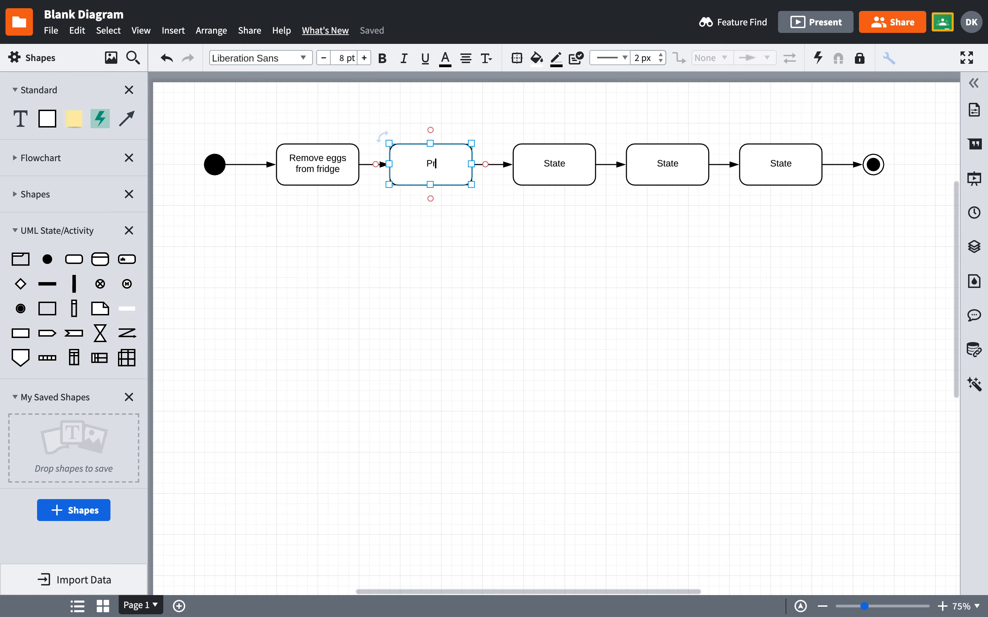
text(re-heat pan)
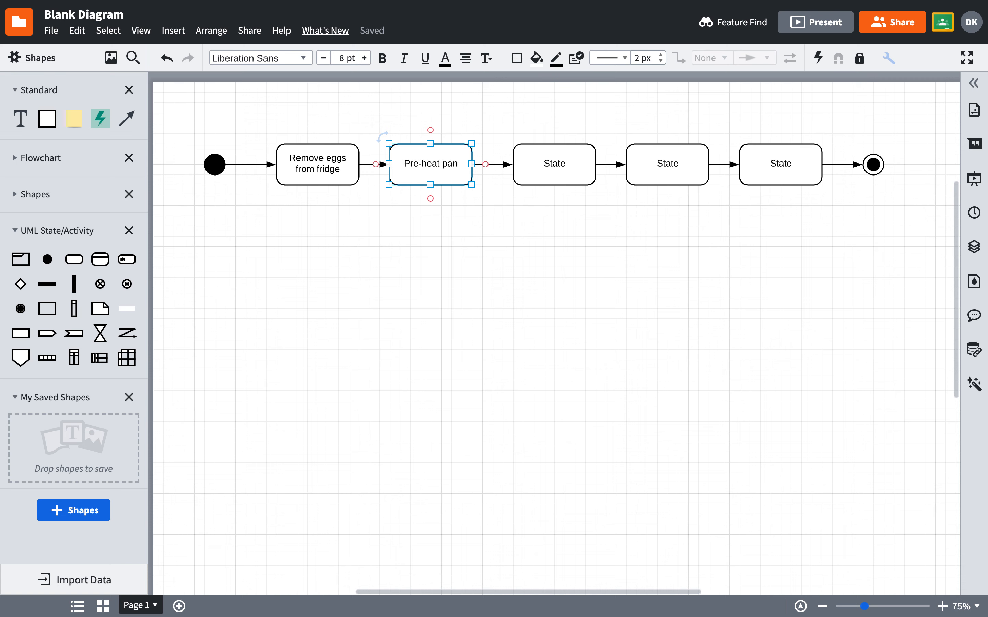
Label the remaining boxes 'Break eggs', 'Cook eggs' and 'Remove eggs from Pan'.
click(554, 164)
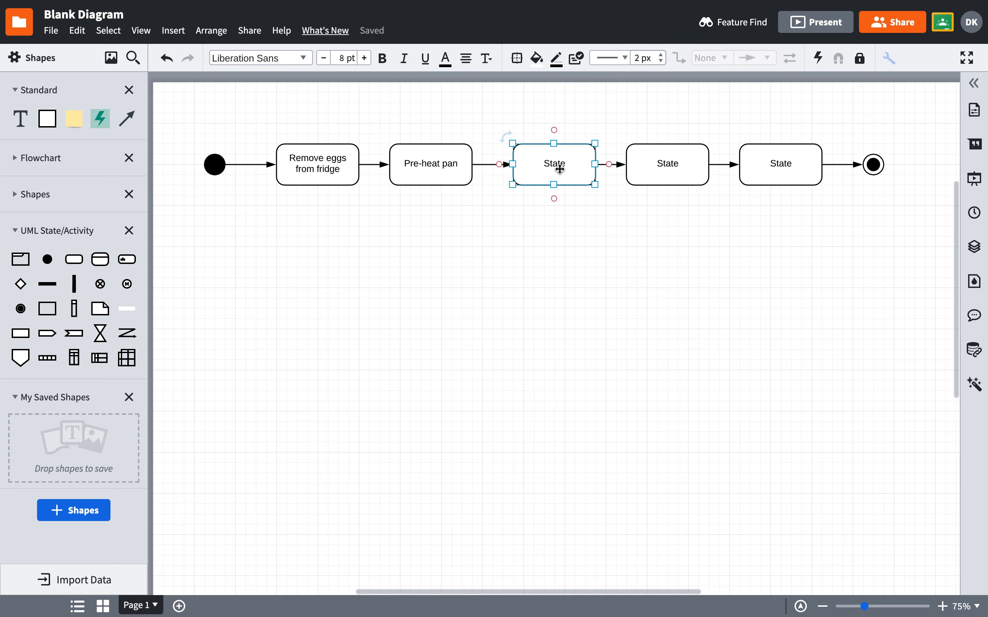
text(Break)
click(666, 164)
text(Cook)
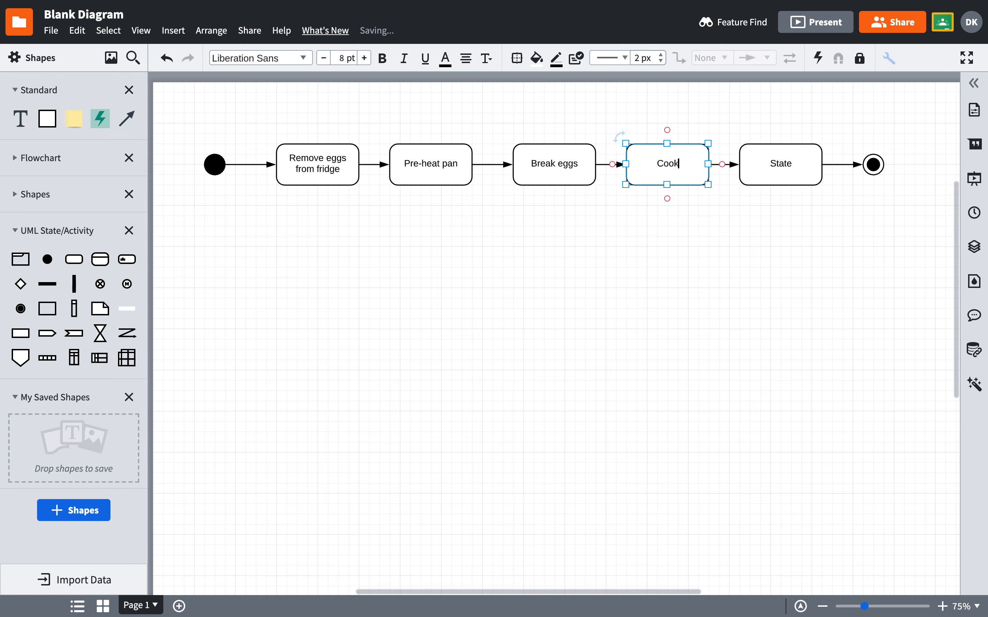
text(eggs)
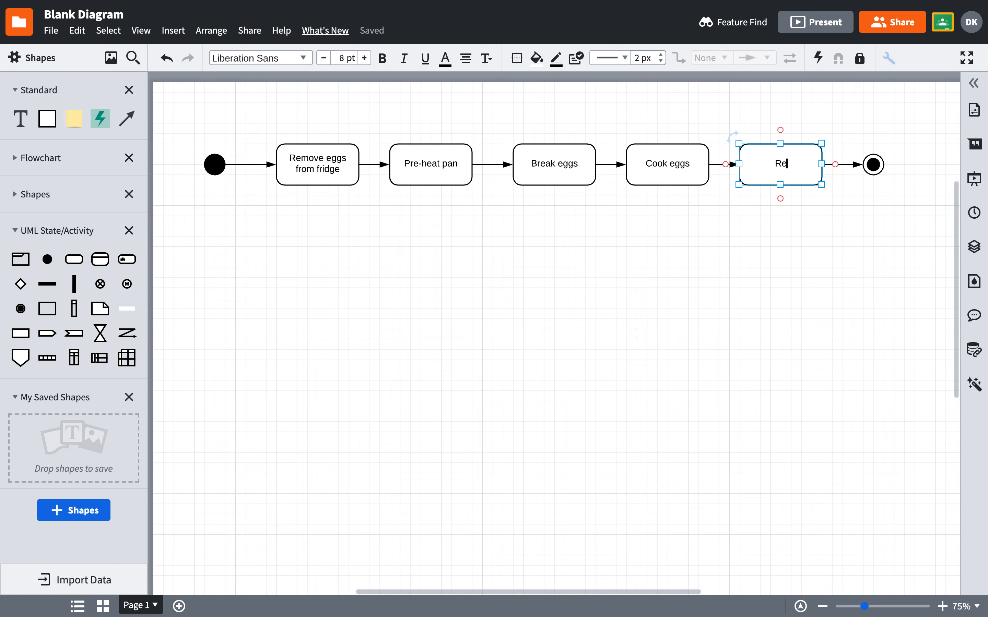
text(Remove eggs)
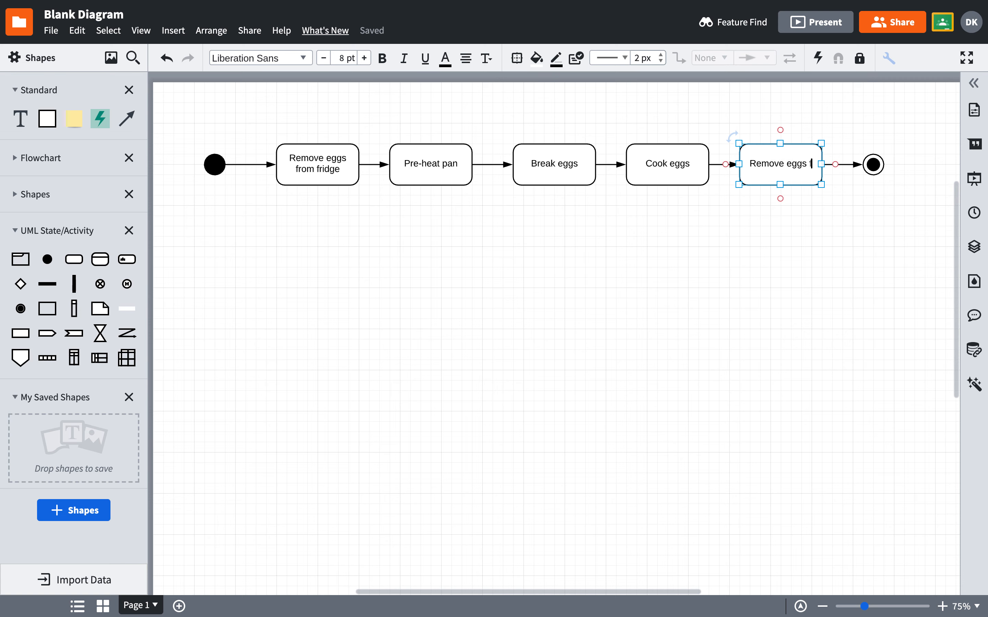
text(from Pan)
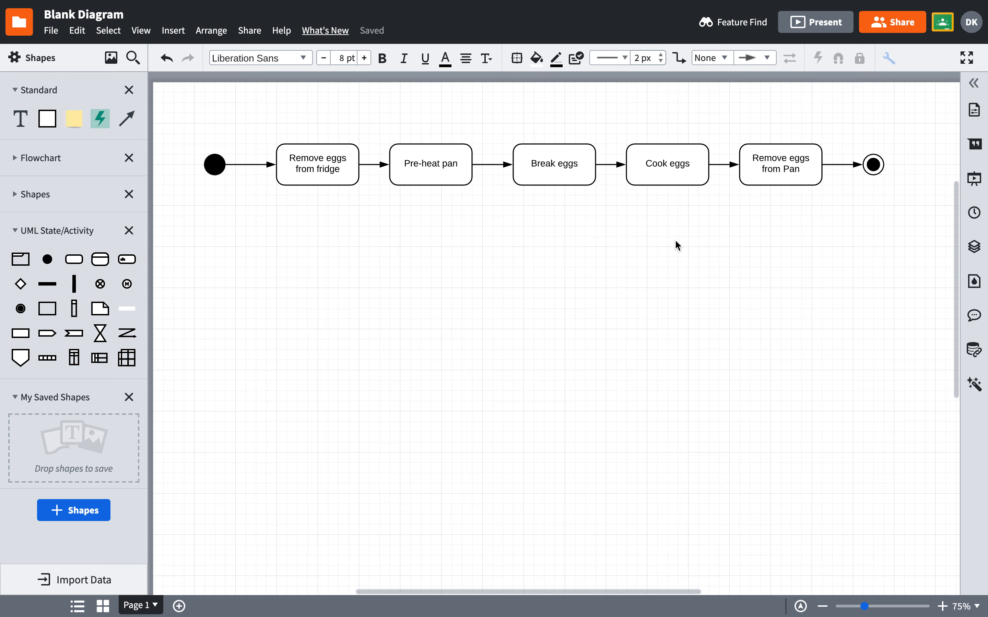
mouse_move(668, 114)
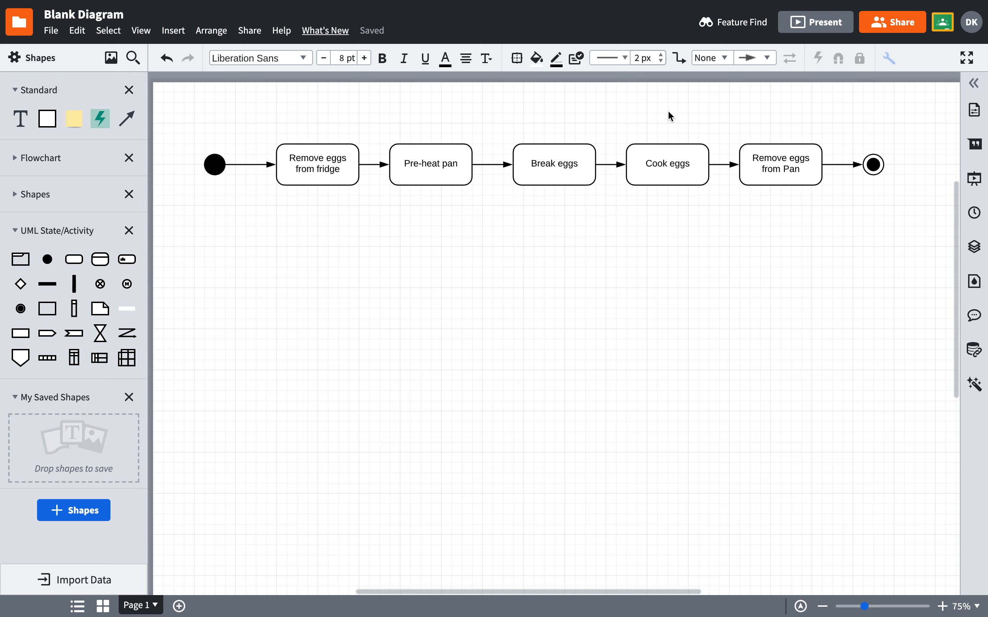
Select every node and arrow of the egg-cooking diagram together.
click(666, 163)
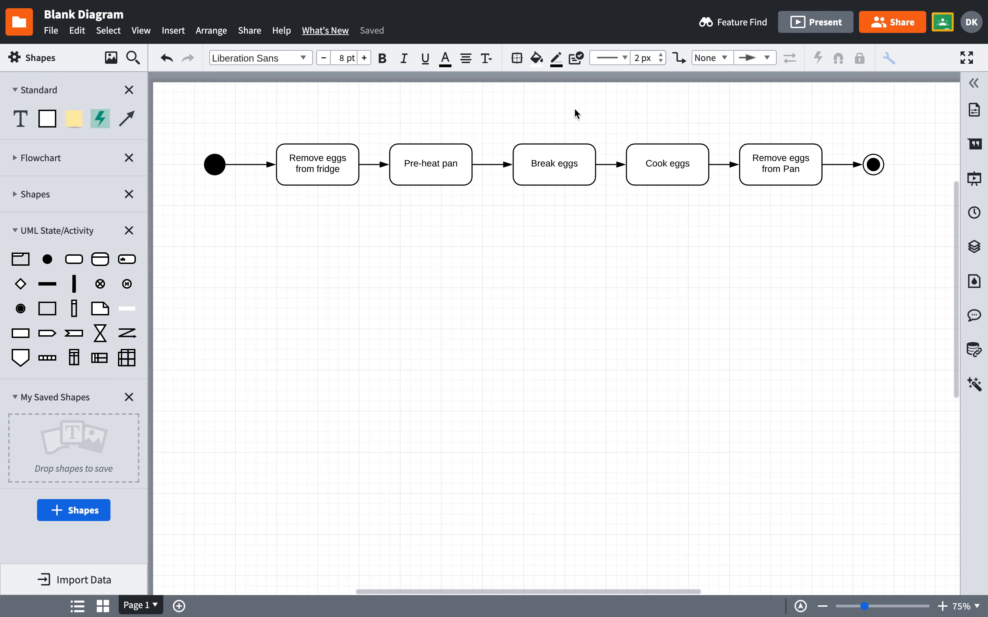
mouse_move(310, 102)
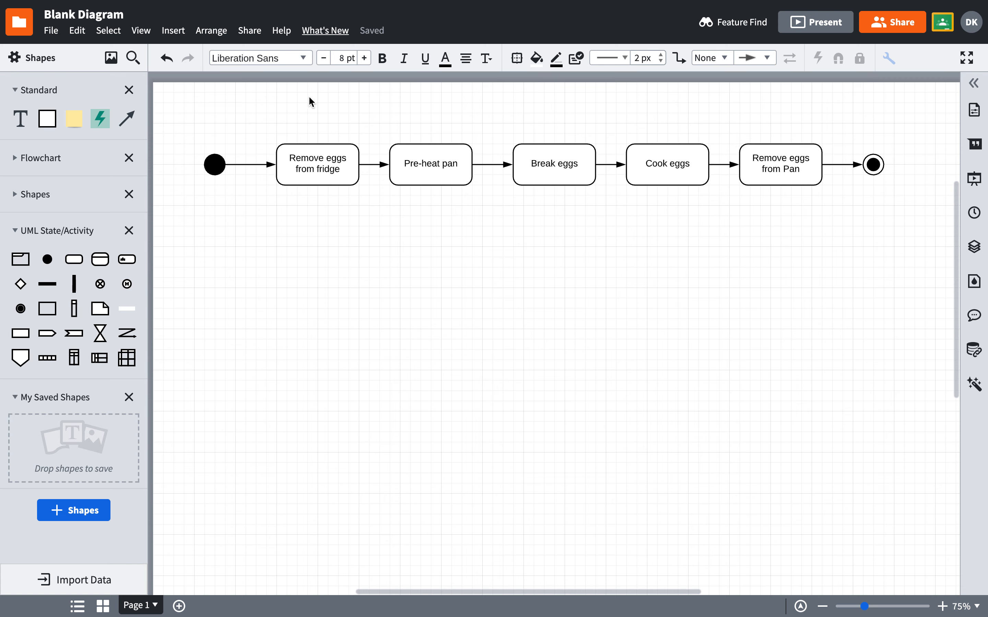
mouse_move(201, 128)
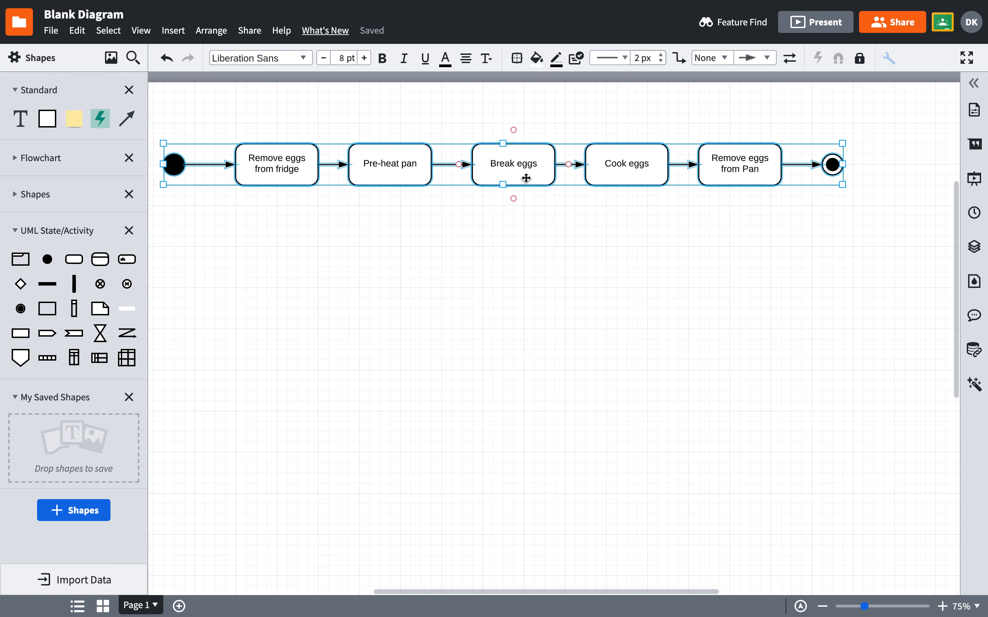
Distribute the selected nodes evenly horizontally, then deselect the diagram.
right_click(526, 178)
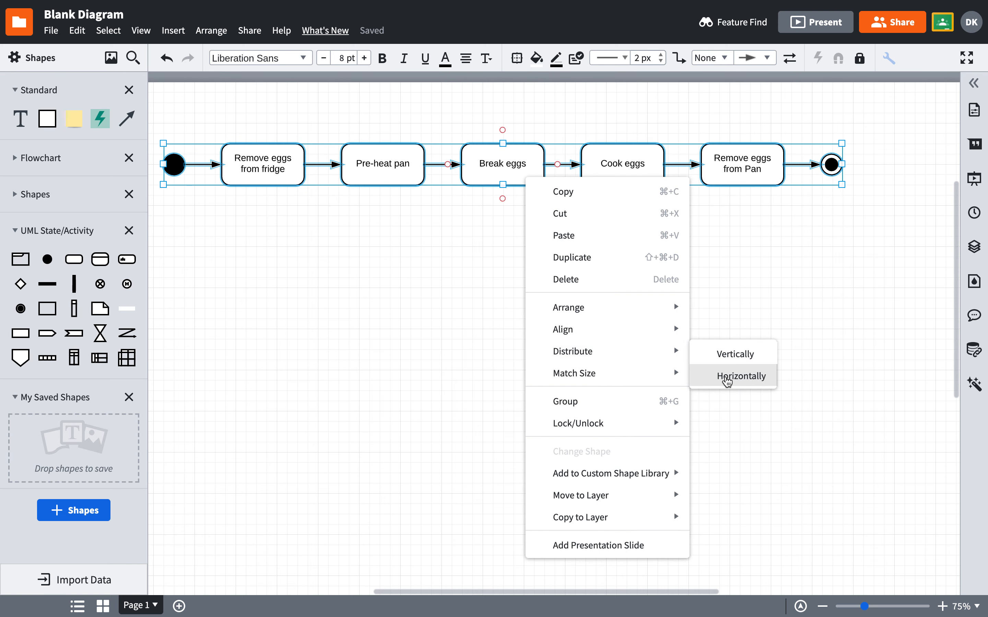
click(741, 376)
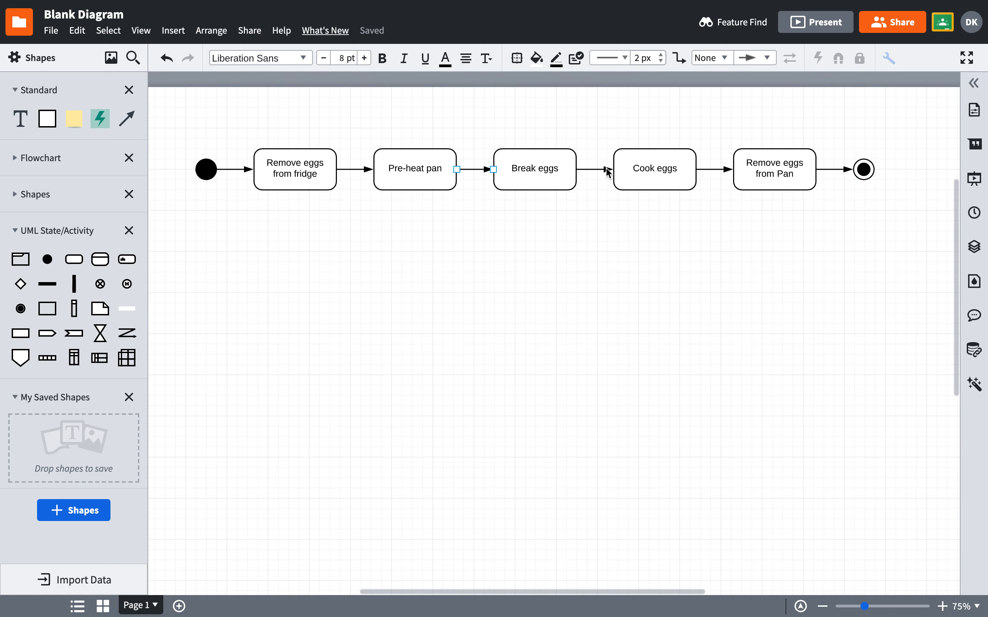
click(691, 241)
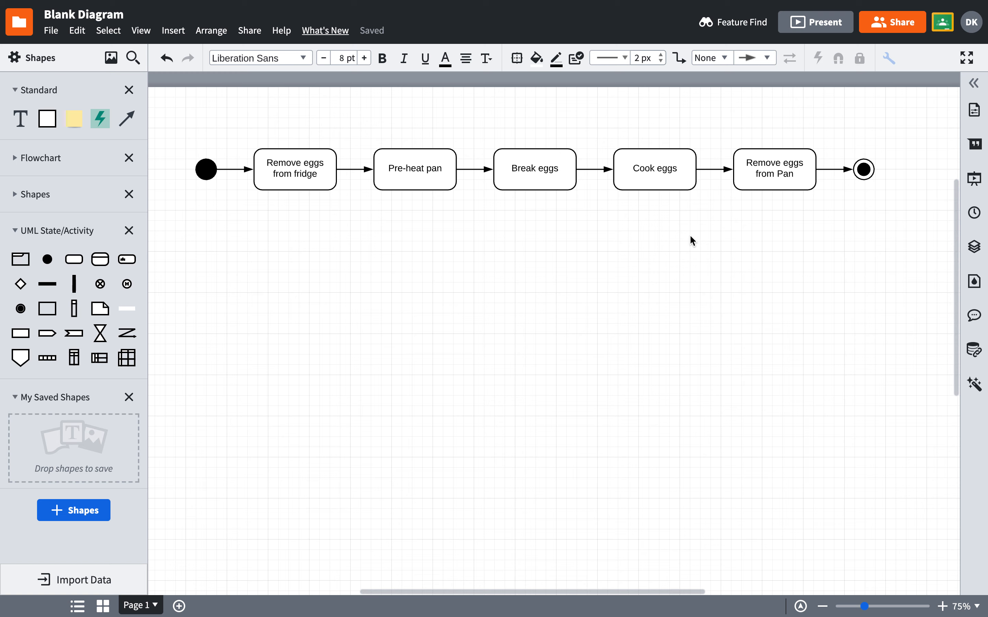